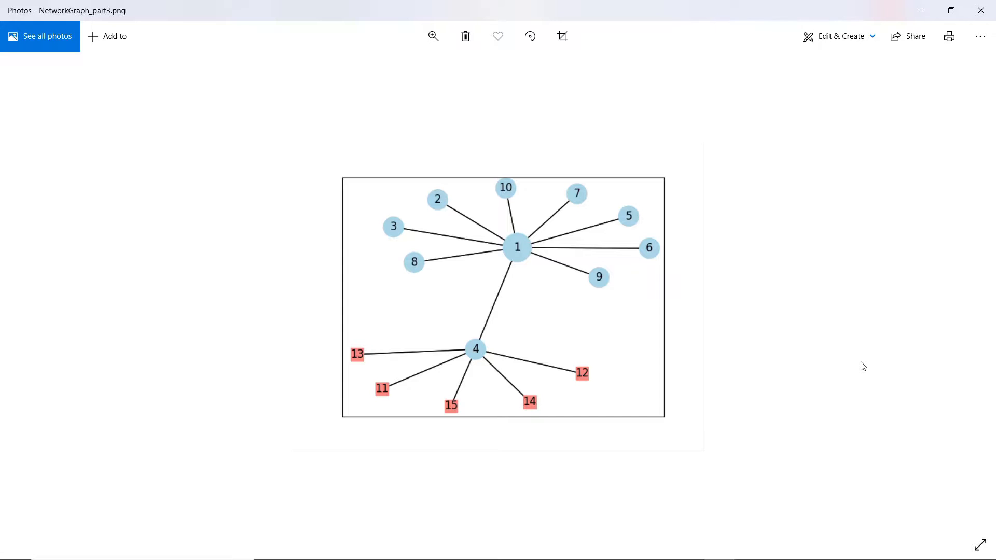
{"action": "mouse_move", "coordinate": [569, 483]}
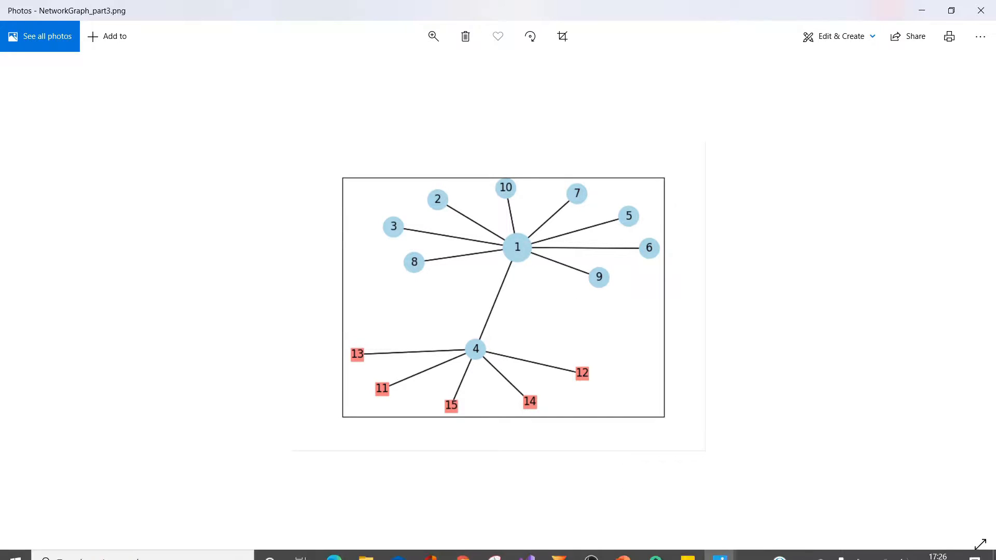
Advance from NetworkGraph_part3.png to NetworkGraph_part4.png with the larger hub nodes 1 and 4
{"action": "key", "text": "Right"}
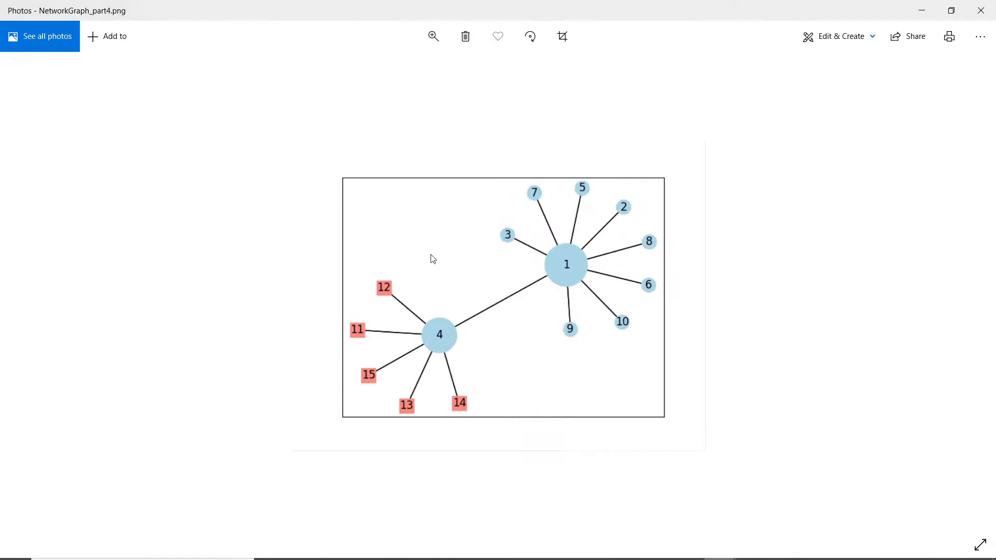
{"action": "mouse_move", "coordinate": [564, 335]}
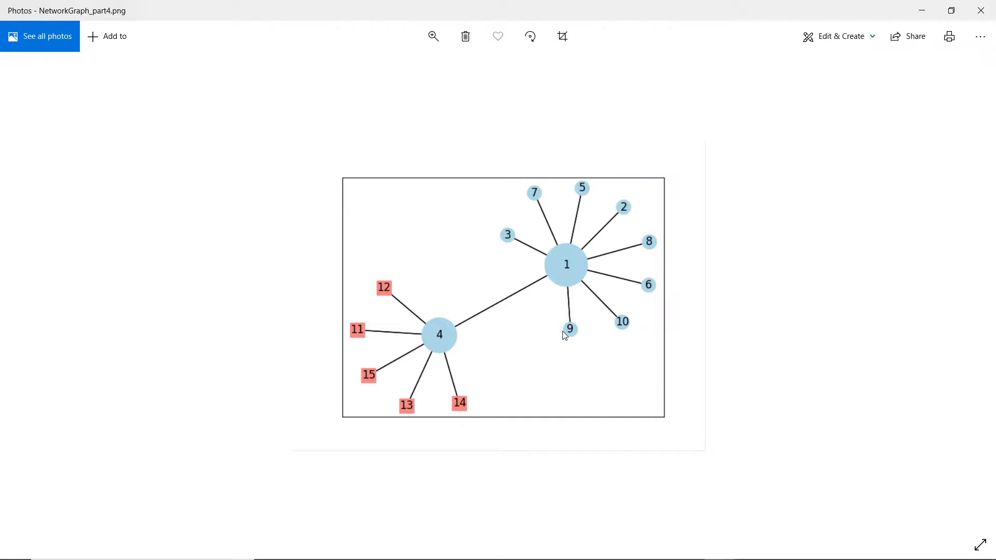
{"action": "mouse_move", "coordinate": [392, 260]}
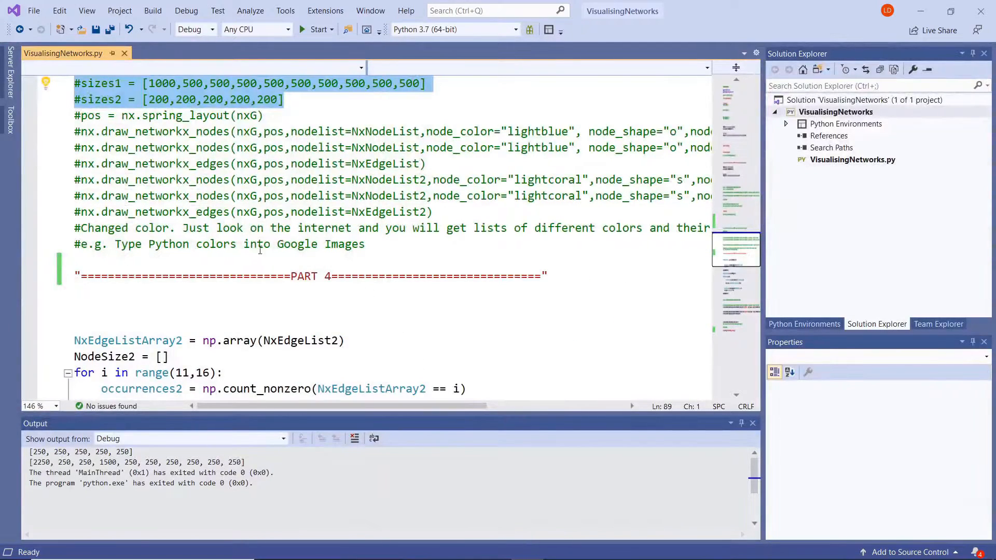
{"action": "scroll", "scroll_direction": "up", "scroll_amount": 3}
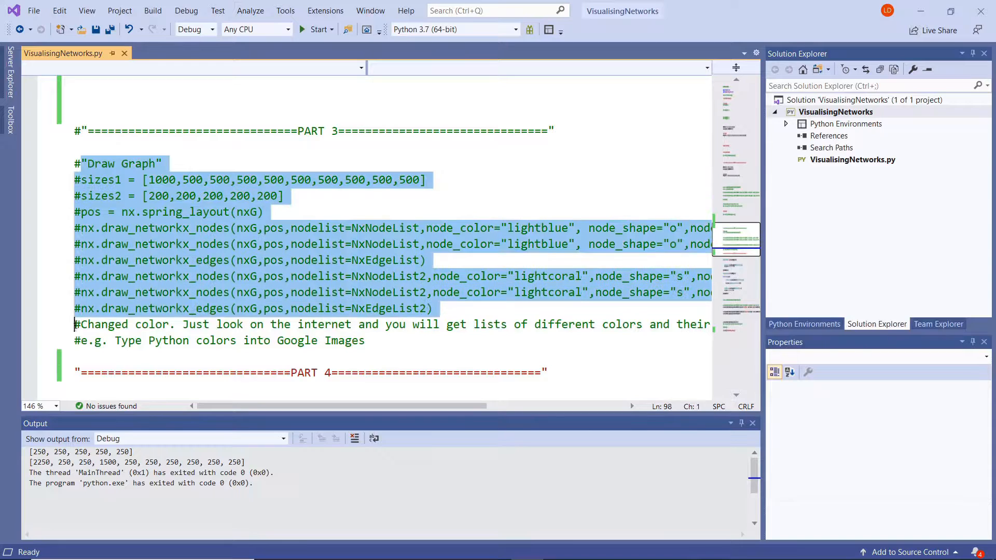
{"action": "left_click", "coordinate": [120, 259]}
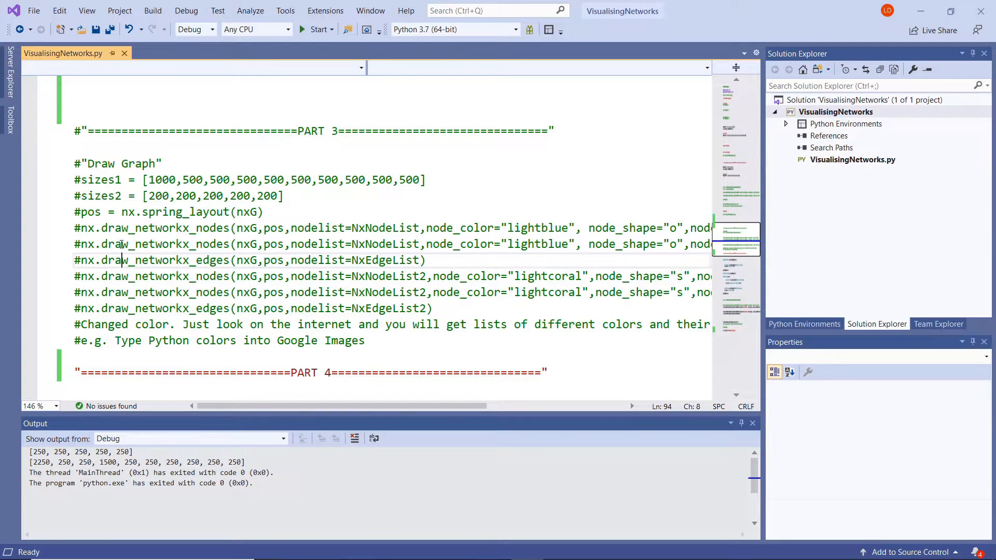
{"action": "double_click", "coordinate": [95, 180]}
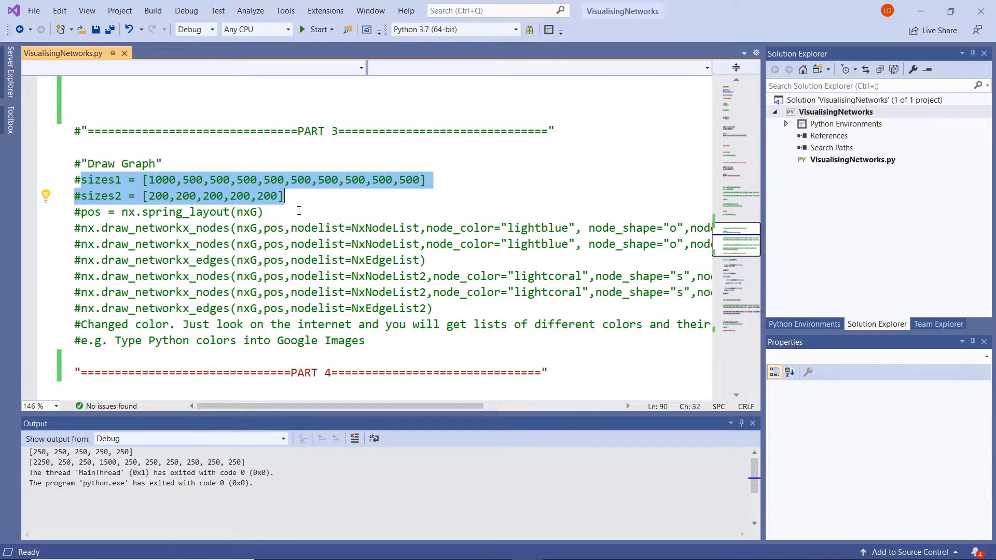
{"action": "left_click", "coordinate": [302, 212]}
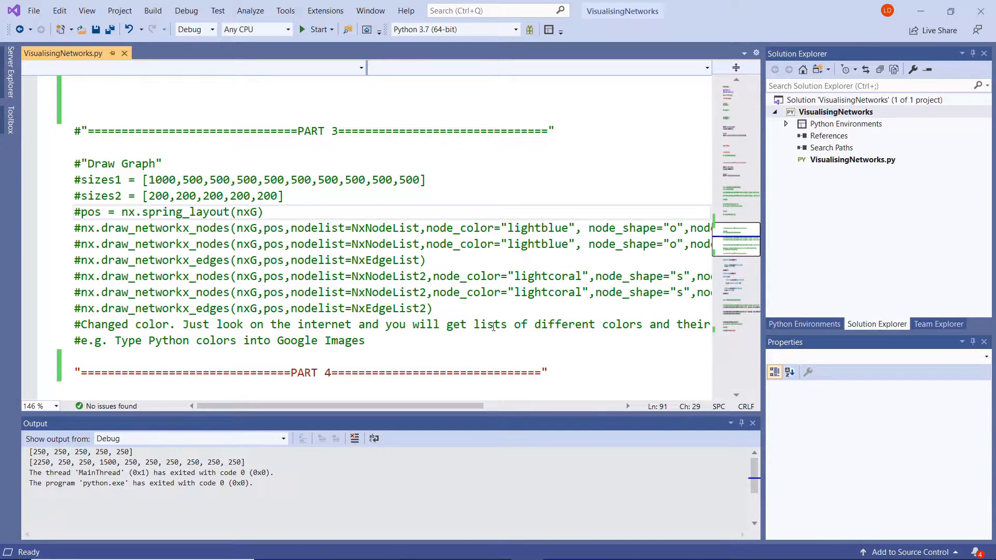
{"action": "scroll", "scroll_direction": "down", "scroll_amount": 3}
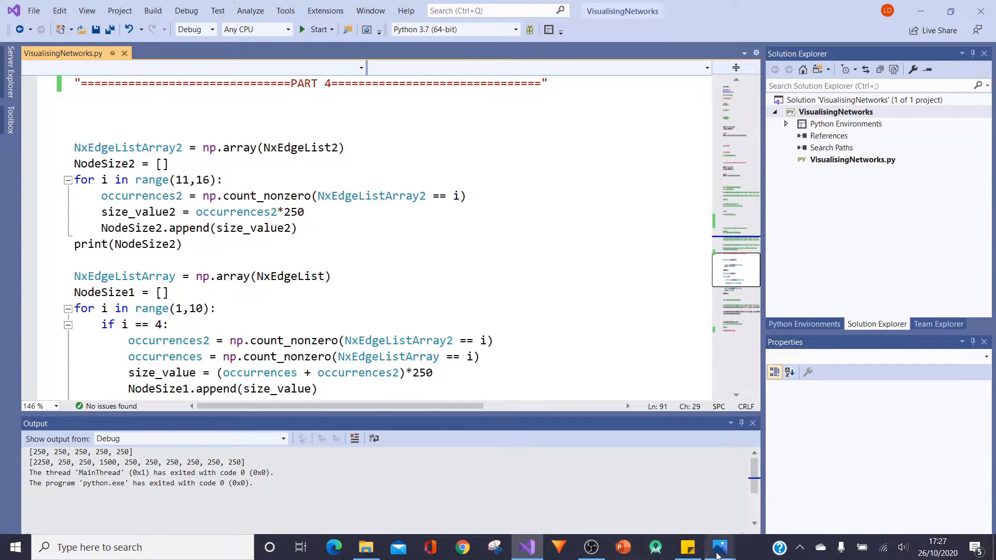
{"action": "left_click", "coordinate": [720, 547]}
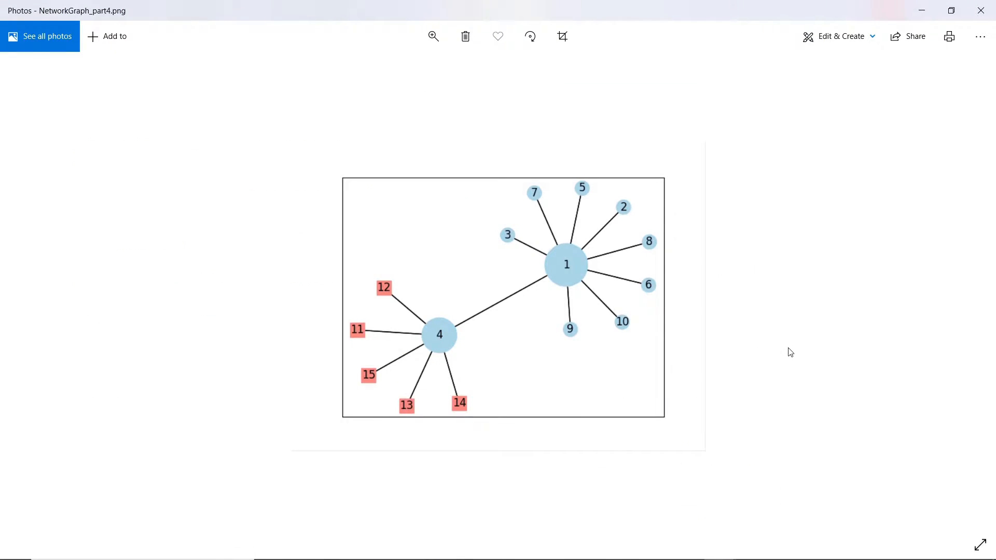
{"action": "mouse_move", "coordinate": [569, 320]}
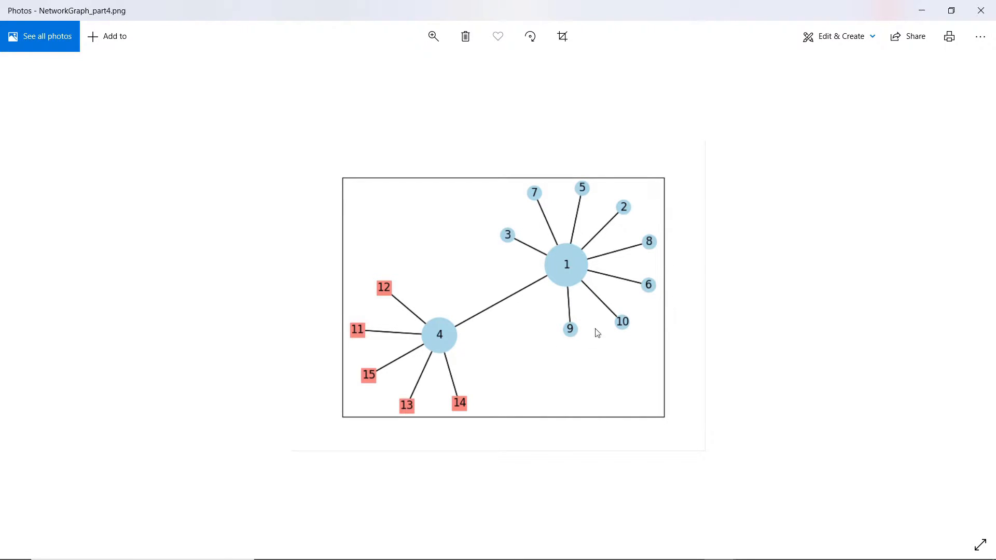
{"action": "mouse_move", "coordinate": [574, 273]}
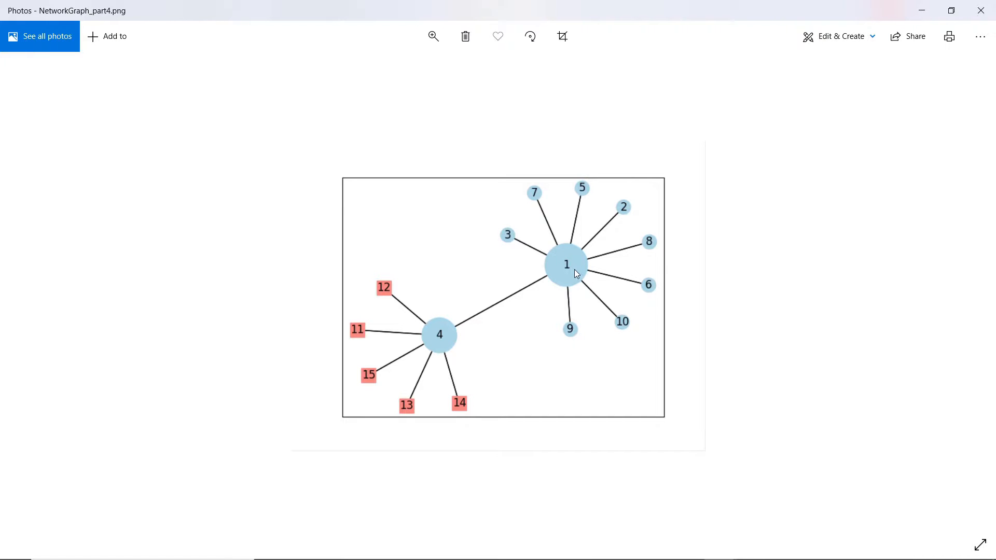
{"action": "mouse_move", "coordinate": [437, 351]}
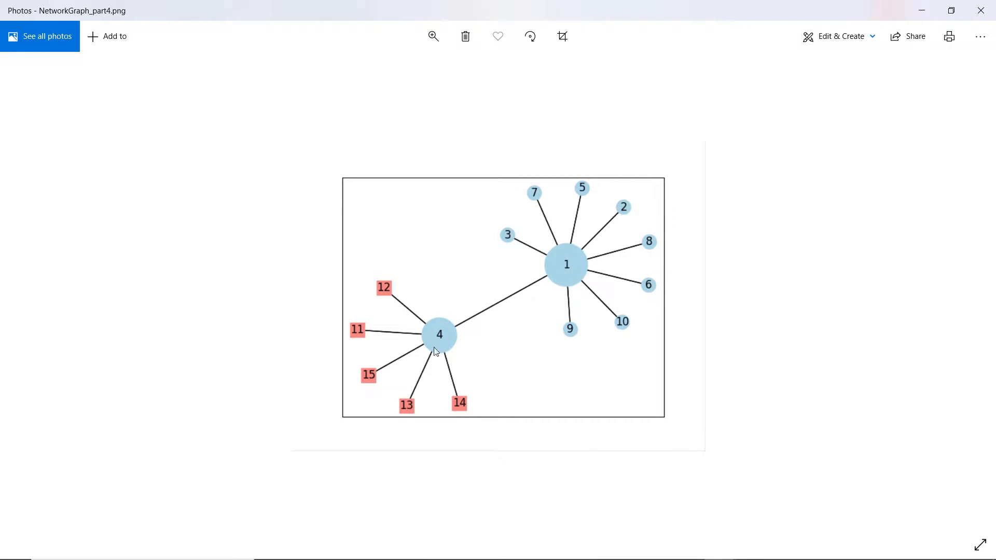
{"action": "mouse_move", "coordinate": [431, 356]}
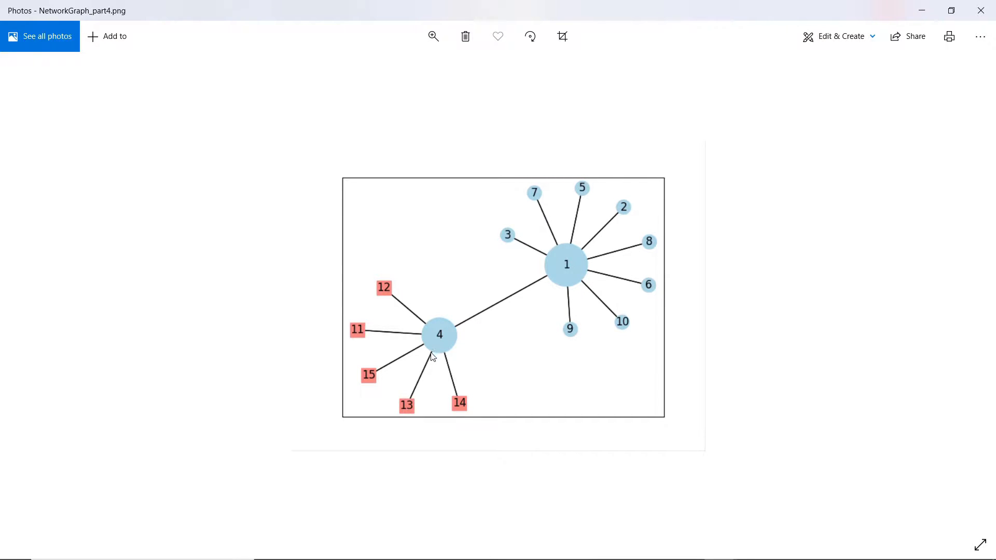
{"action": "mouse_move", "coordinate": [374, 320]}
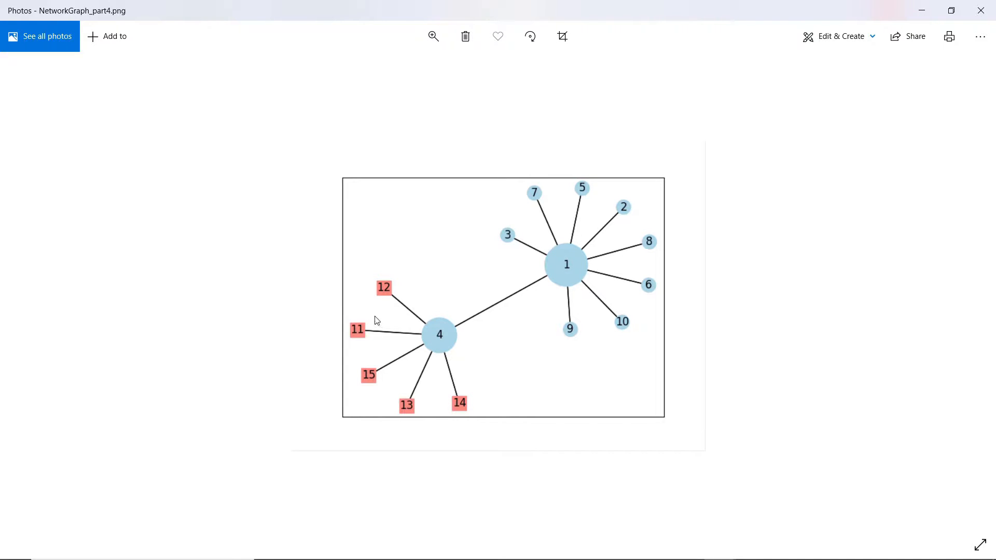
{"action": "mouse_move", "coordinate": [565, 272]}
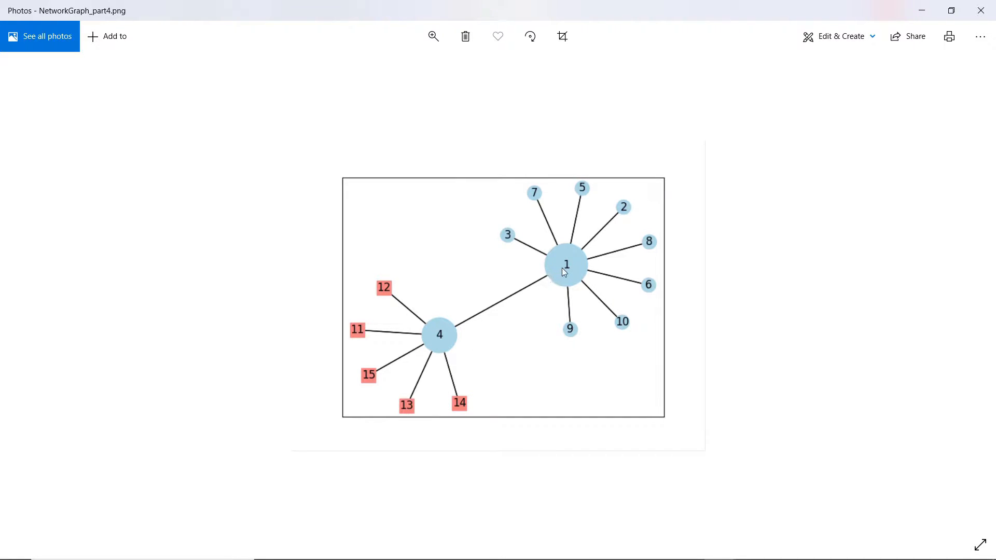
{"action": "mouse_move", "coordinate": [567, 276]}
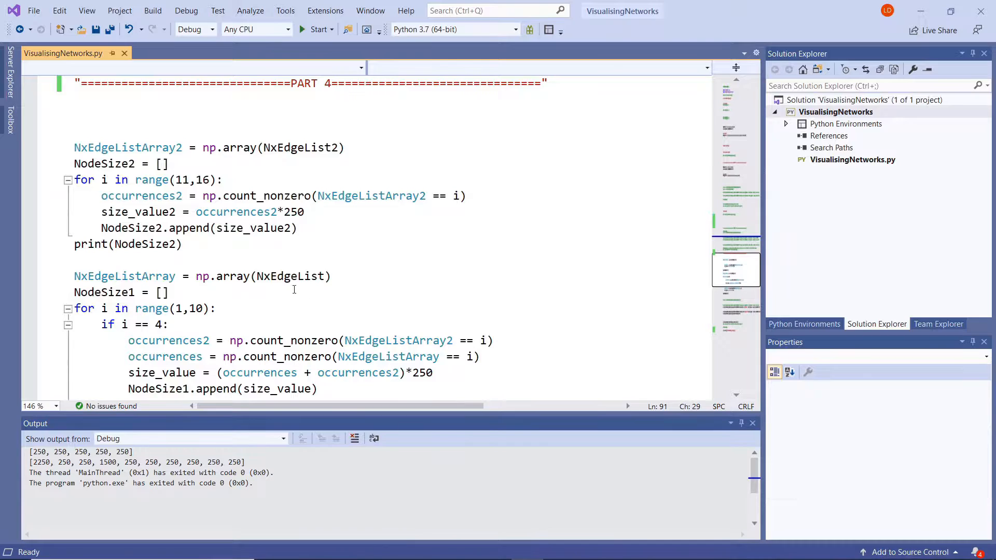
Review PART 2's edge list against the PART 4 section in VisualisingNetworks.py
{"action": "scroll", "scroll_direction": "up", "scroll_amount": 3}
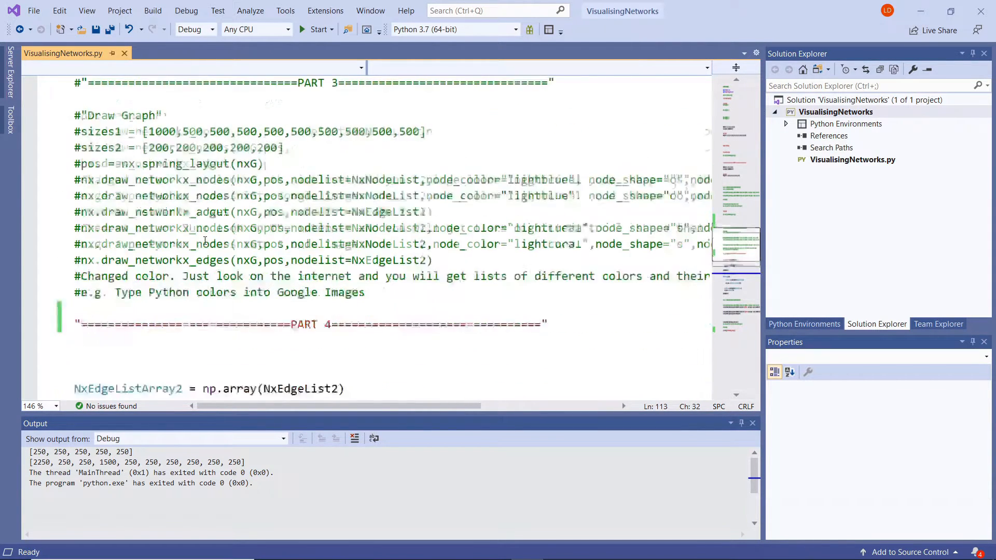
{"action": "scroll", "scroll_direction": "down", "scroll_amount": 3}
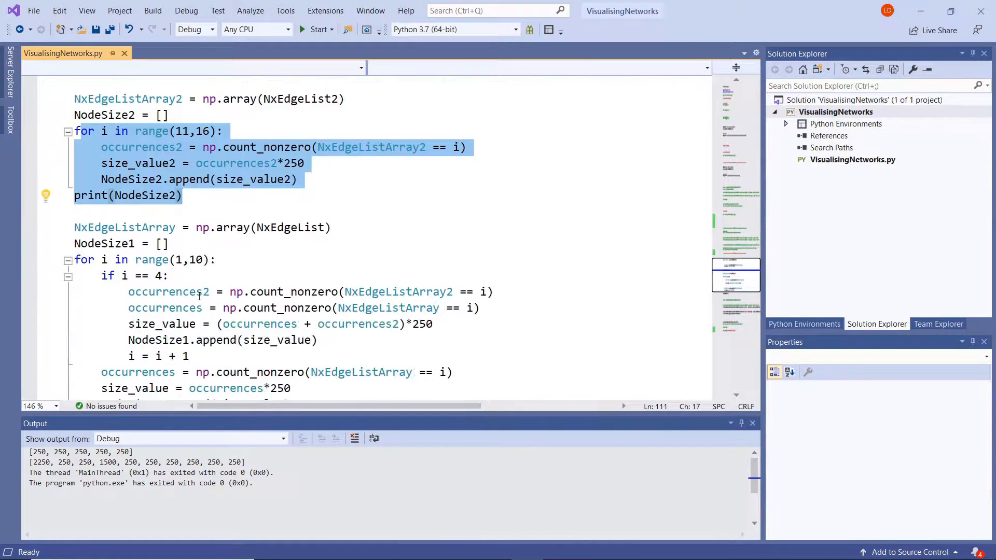
{"action": "scroll", "scroll_direction": "up", "scroll_amount": 3}
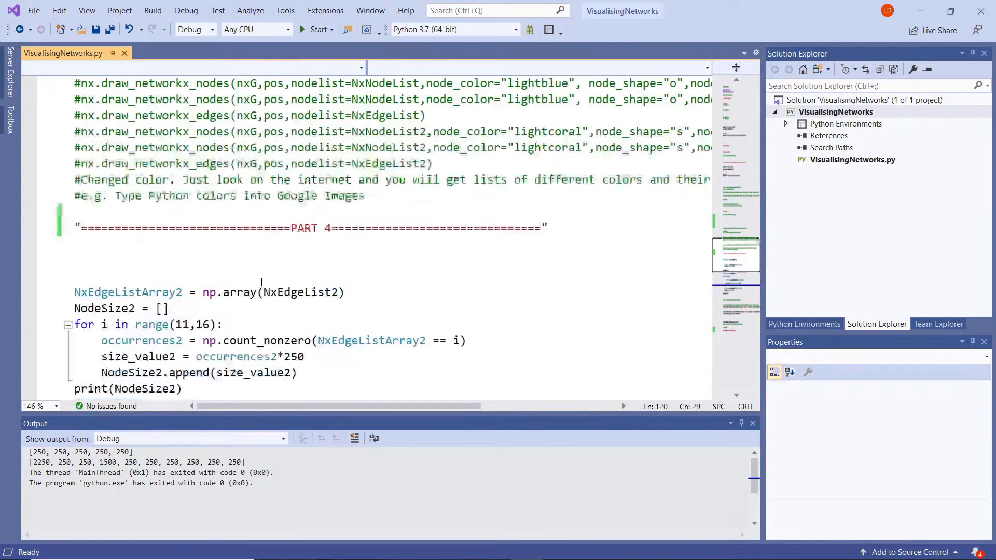
{"action": "scroll", "scroll_direction": "down", "scroll_amount": 3}
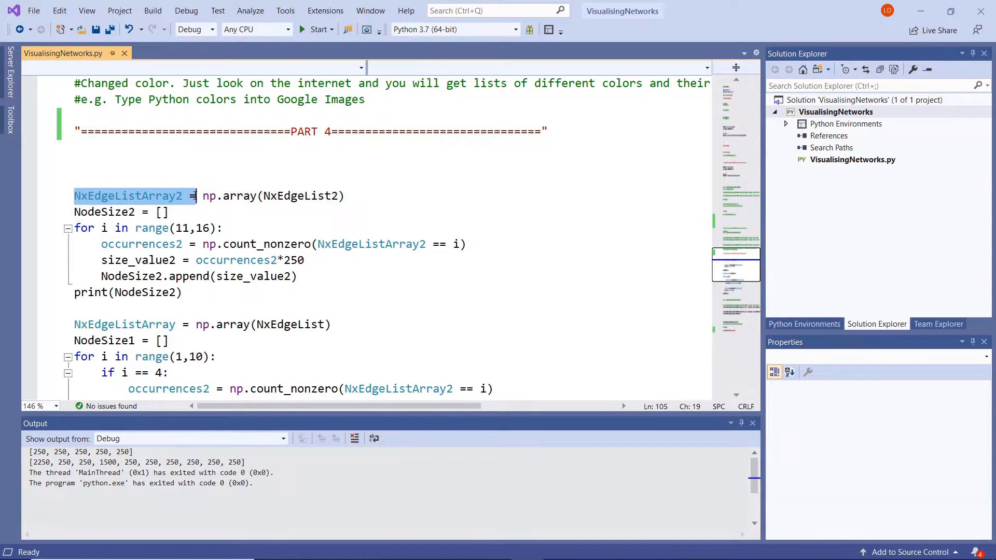
{"action": "mouse_move", "coordinate": [126, 196]}
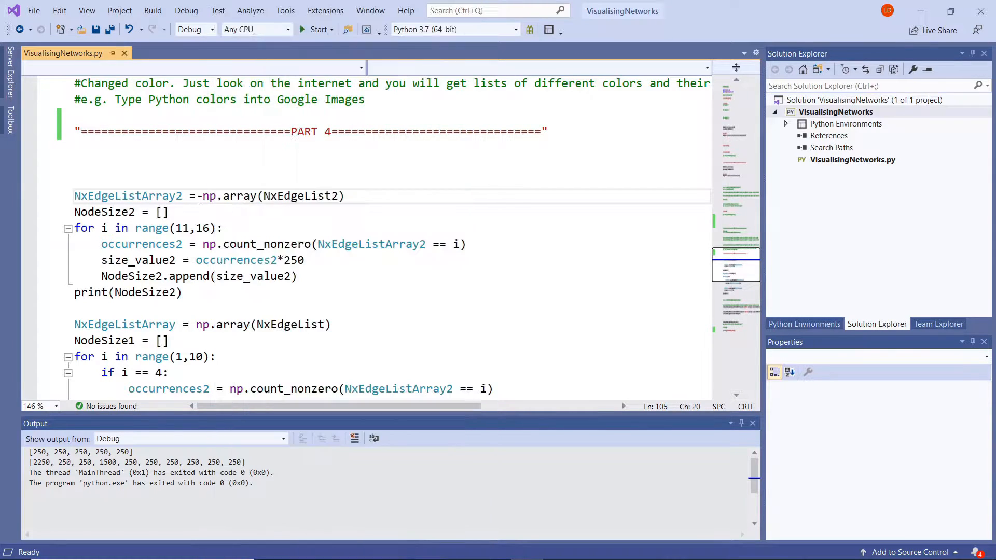
{"action": "mouse_move", "coordinate": [496, 279]}
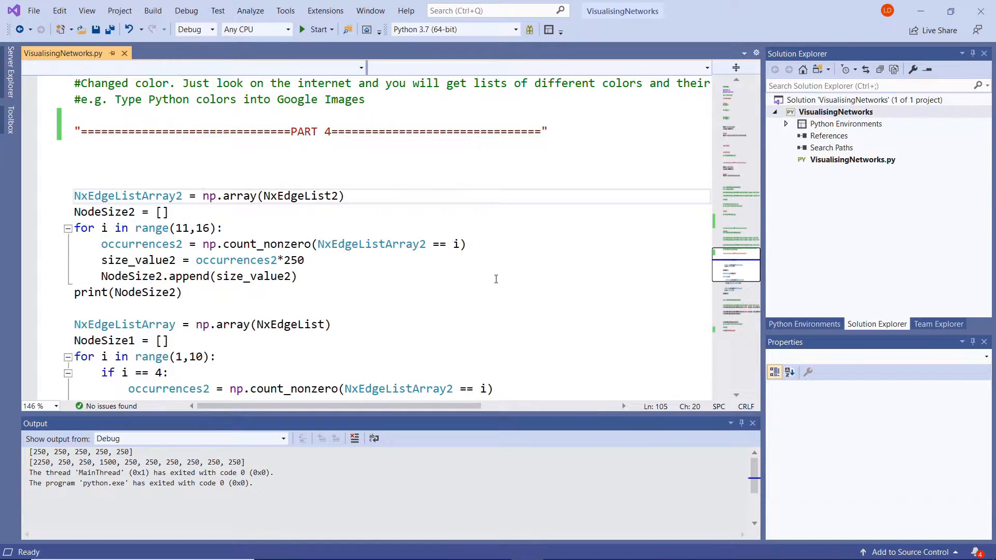
{"action": "scroll", "scroll_direction": "down", "scroll_amount": 3}
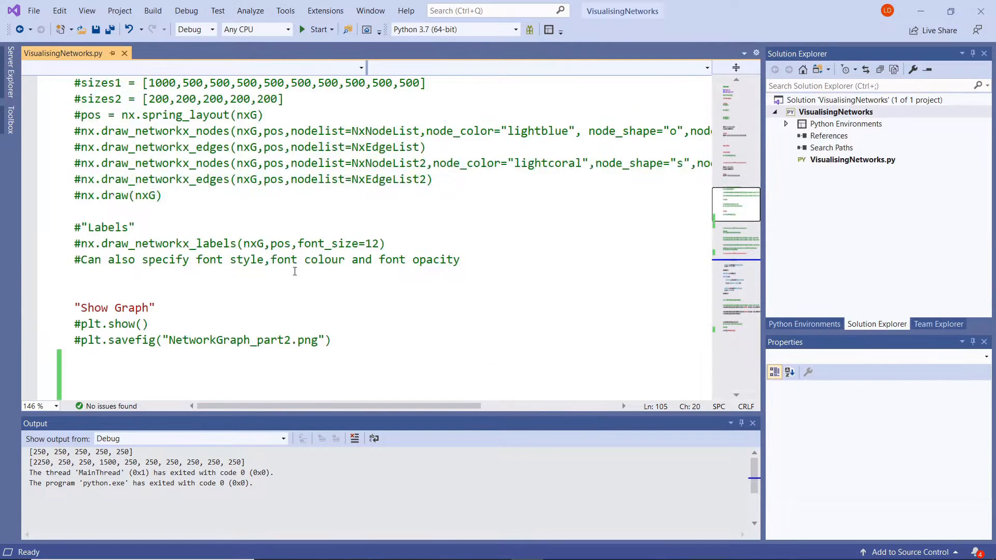
{"action": "scroll", "scroll_direction": "up", "scroll_amount": 3}
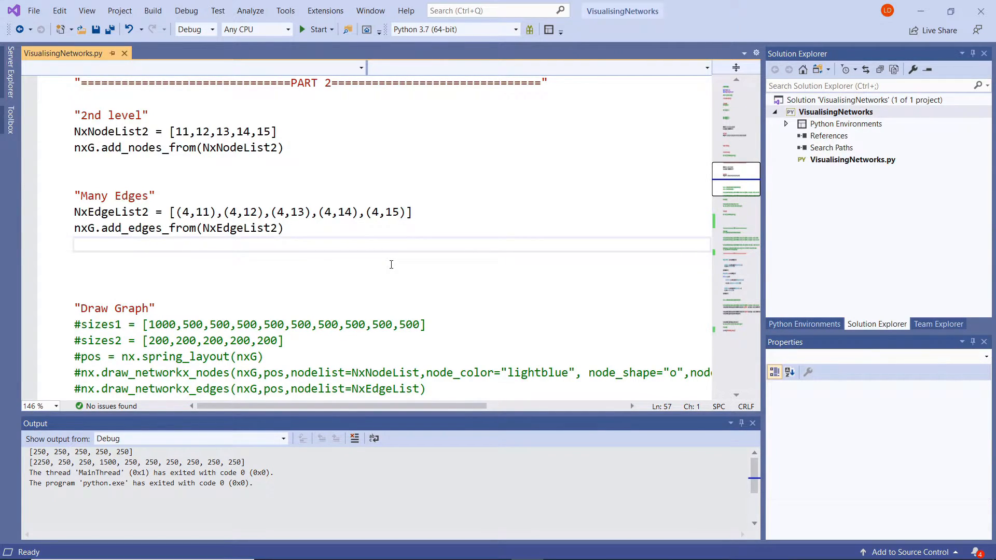
Bring the PART 4 NodeSize2 occurrence-count loop into view in the editor
{"action": "left_click", "coordinate": [76, 245]}
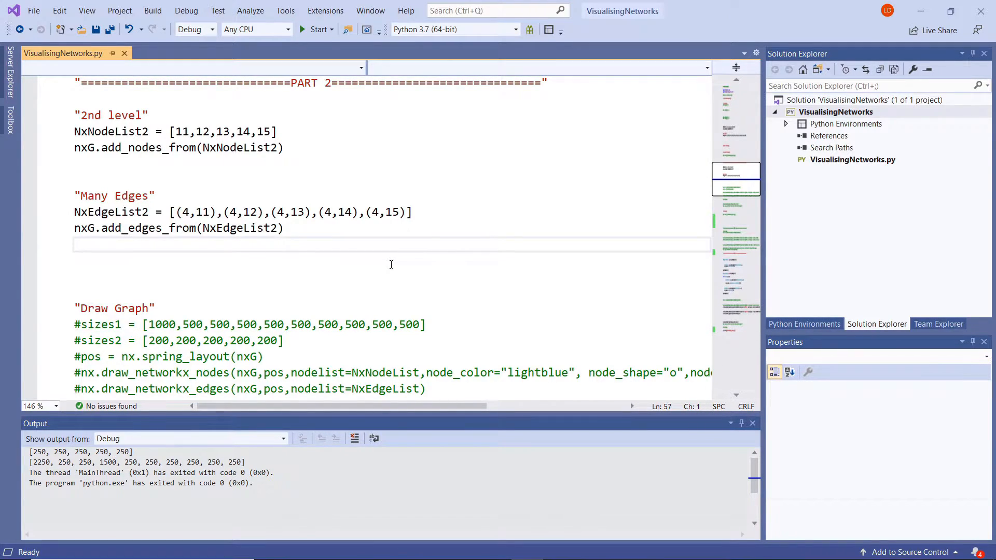
{"action": "scroll", "scroll_direction": "down", "scroll_amount": 3}
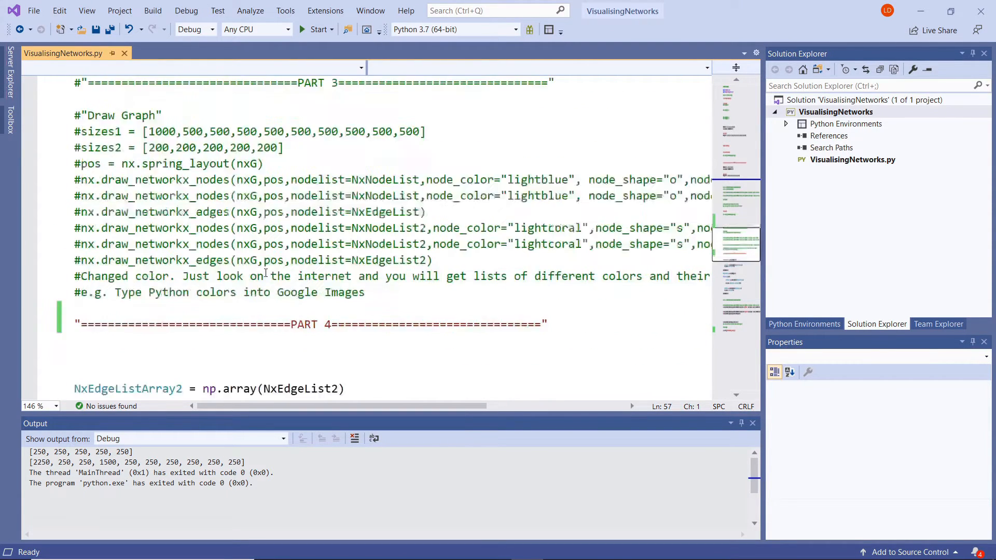
{"action": "scroll", "scroll_direction": "down", "scroll_amount": 3}
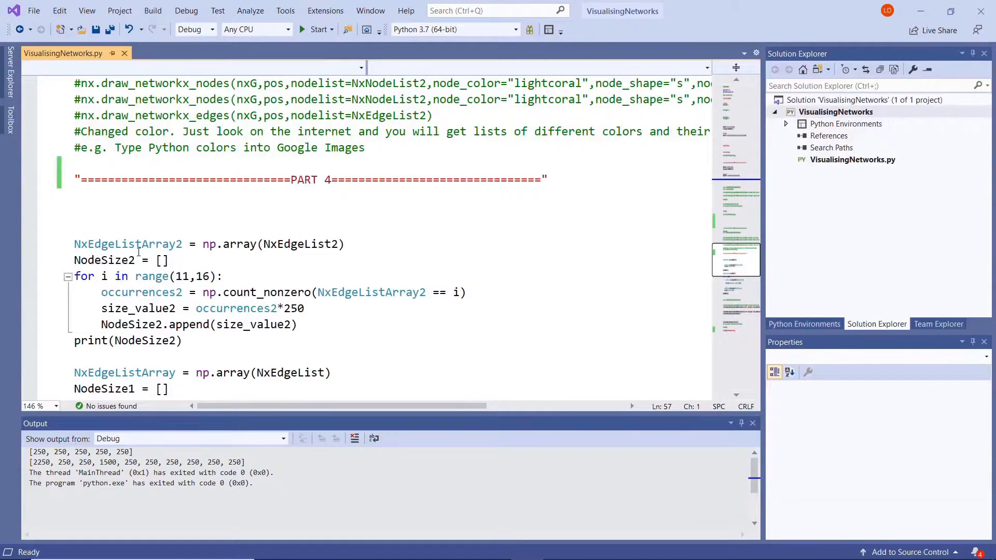
{"action": "double_click", "coordinate": [127, 243]}
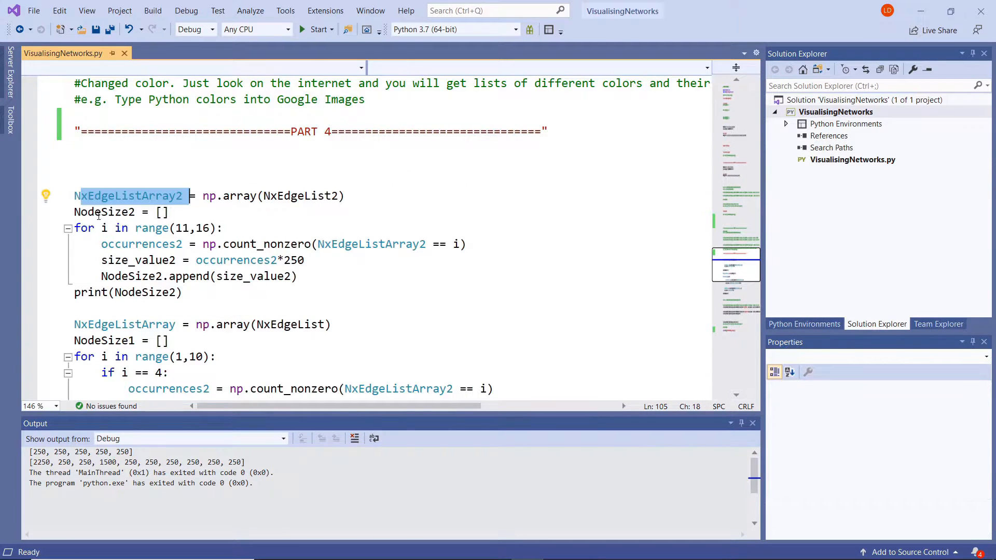
{"action": "left_click", "coordinate": [120, 212]}
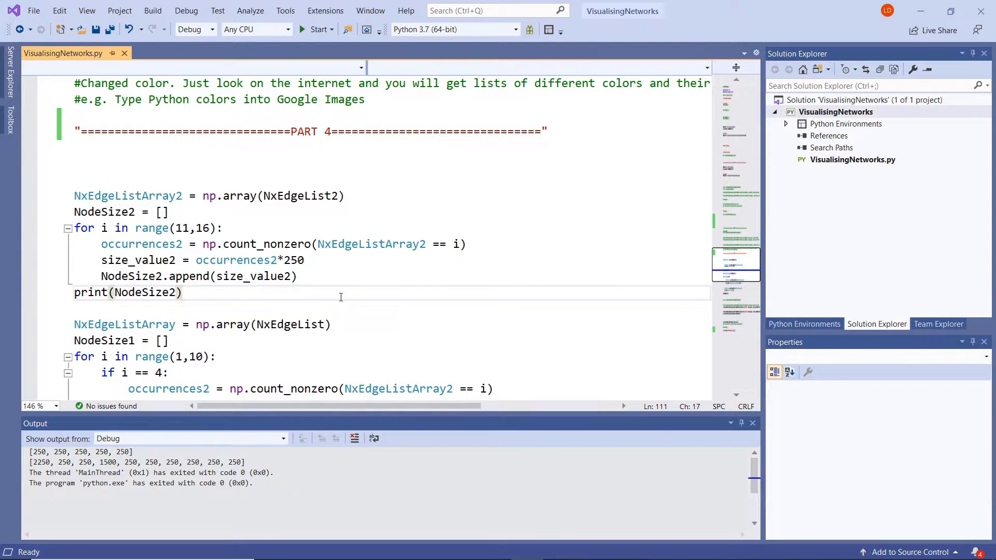
{"action": "left_click", "coordinate": [182, 293]}
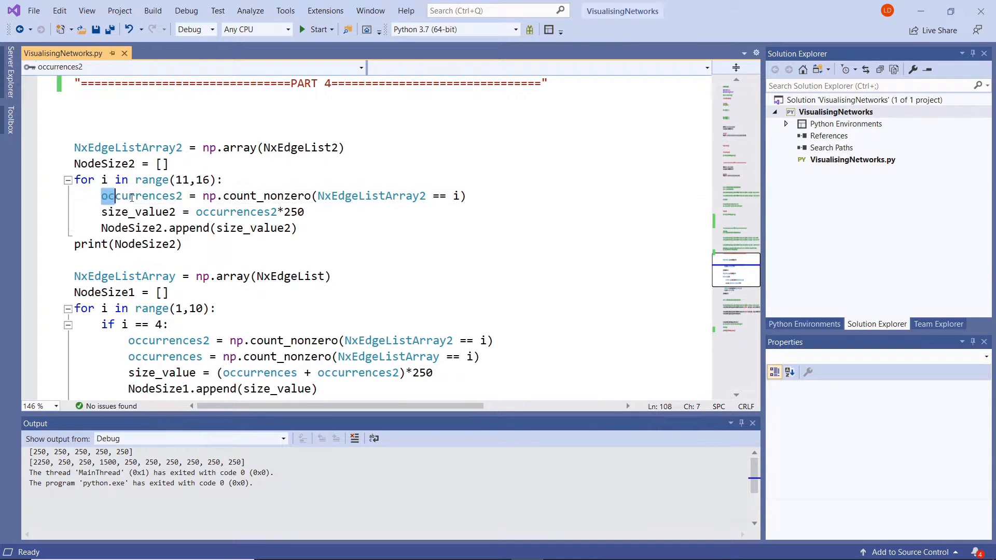
{"action": "double_click", "coordinate": [141, 197]}
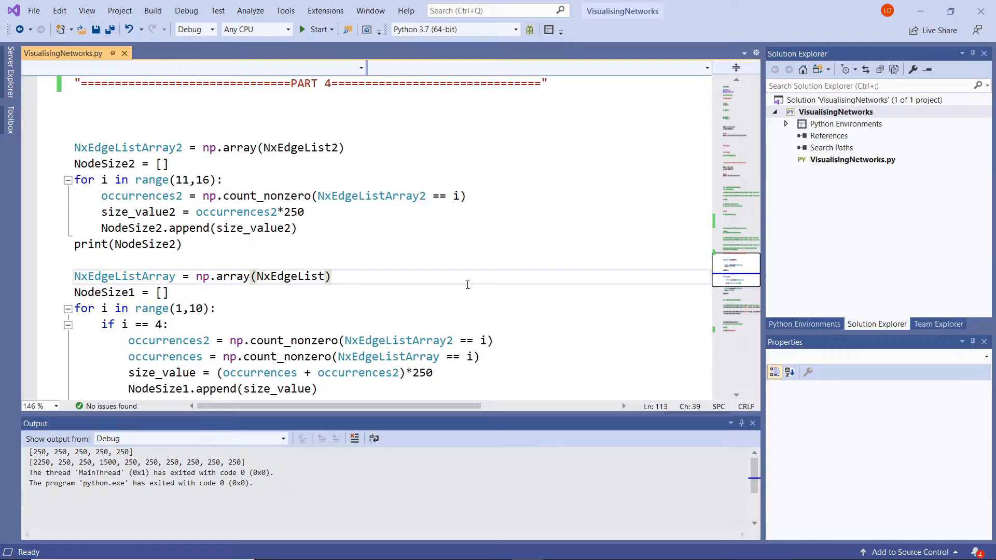
{"action": "mouse_move", "coordinate": [128, 147]}
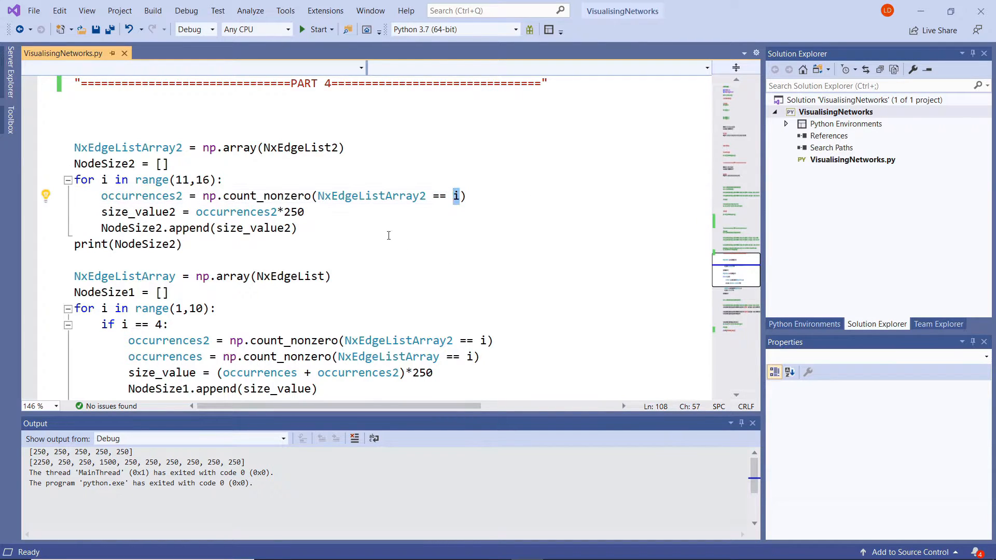
{"action": "left_click", "coordinate": [115, 179]}
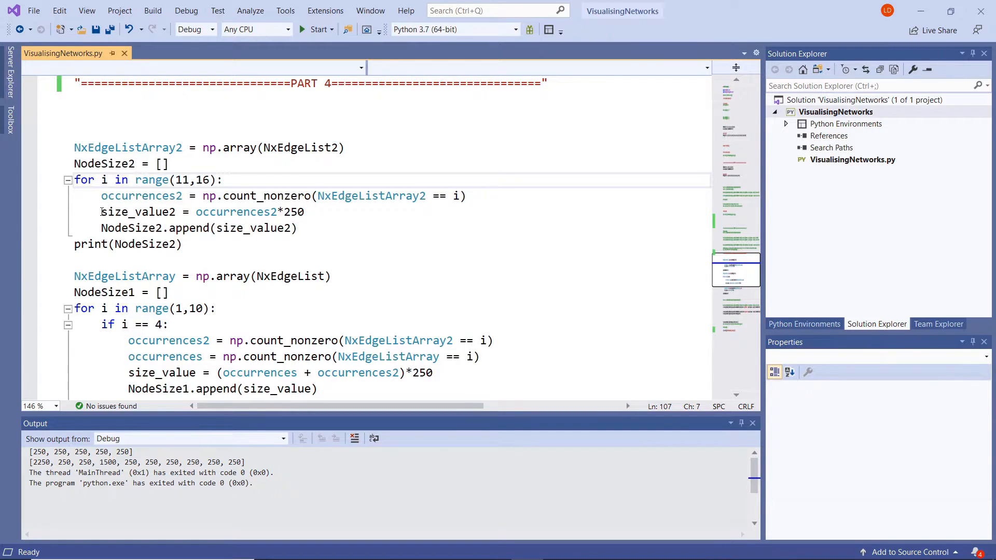
{"action": "double_click", "coordinate": [137, 211]}
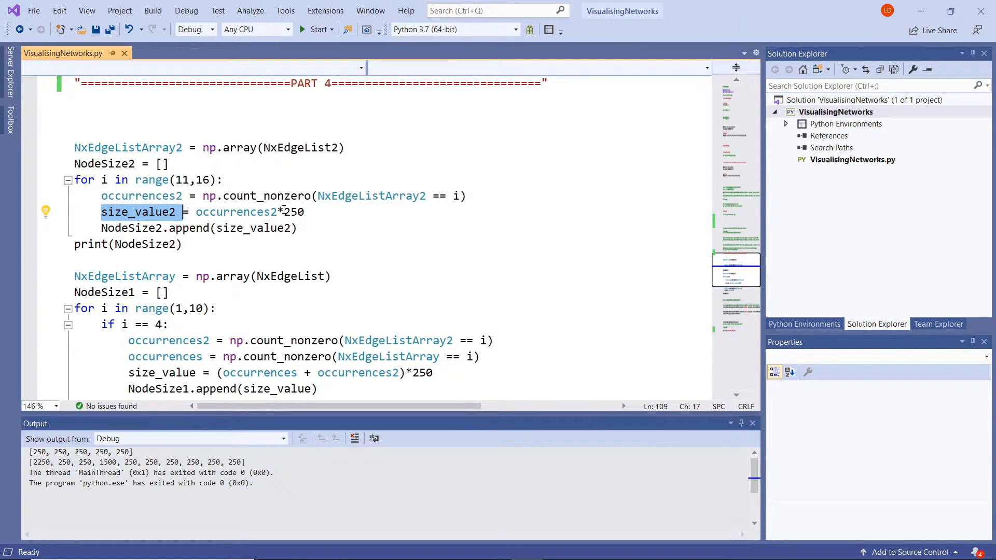
{"action": "double_click", "coordinate": [237, 211]}
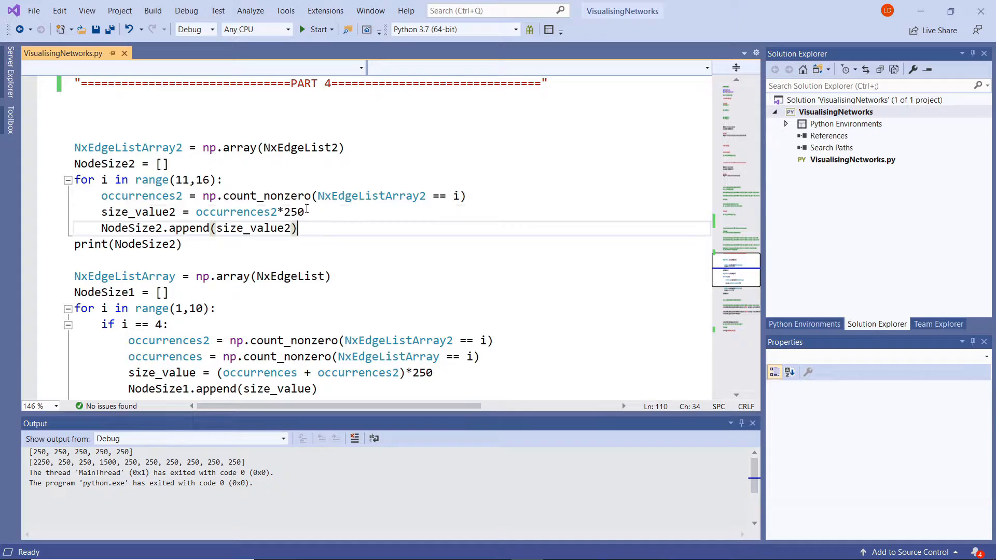
{"action": "double_click", "coordinate": [294, 212]}
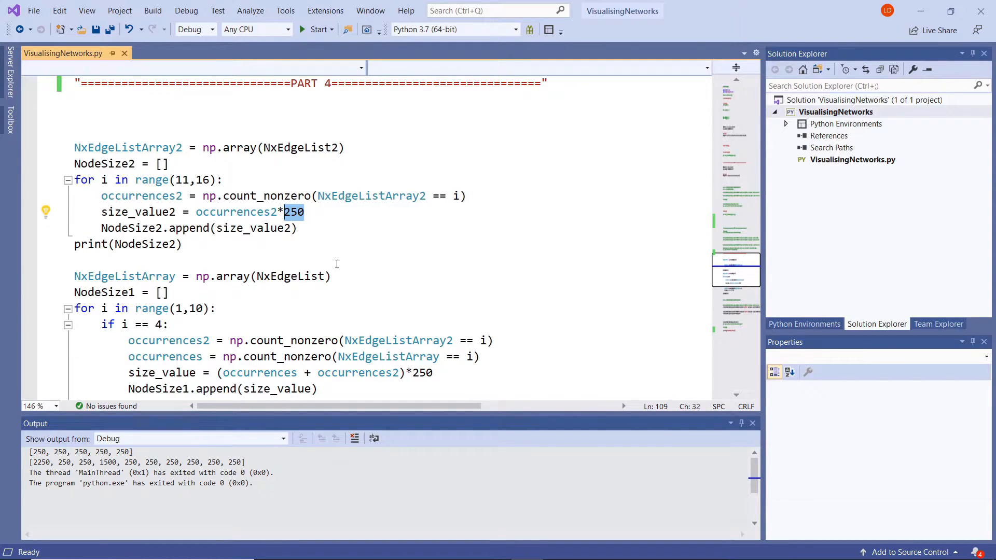
{"action": "left_click", "coordinate": [372, 259]}
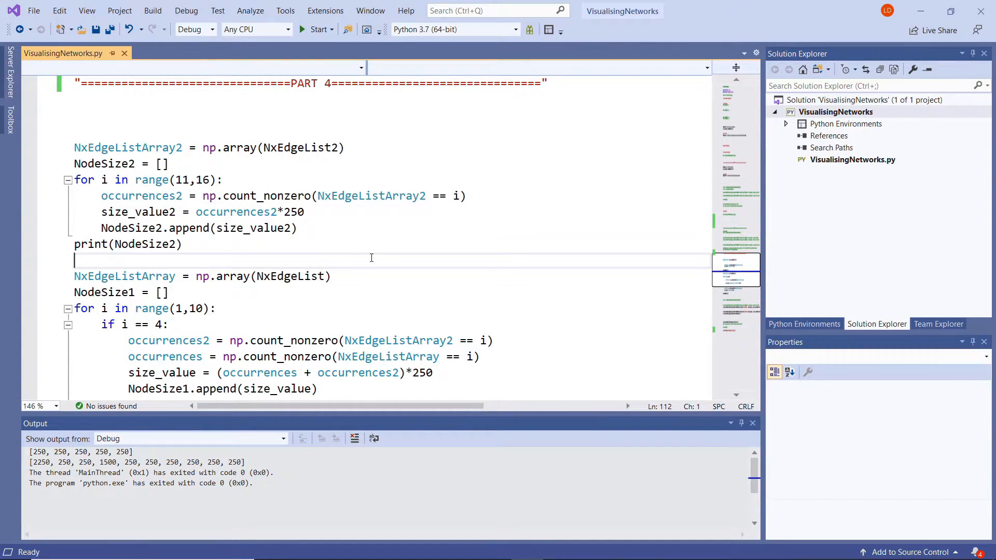
{"action": "mouse_move", "coordinate": [155, 228]}
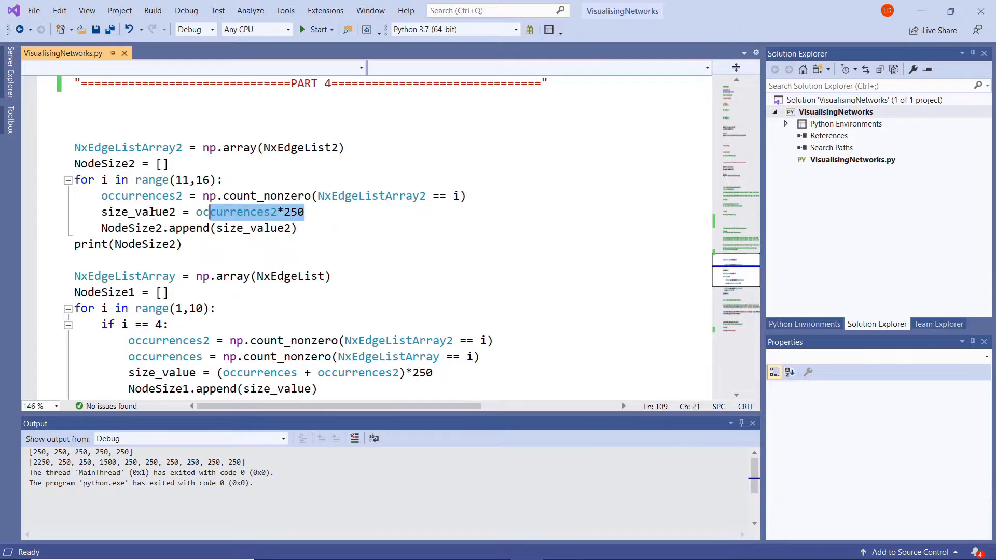
{"action": "left_click", "coordinate": [300, 228]}
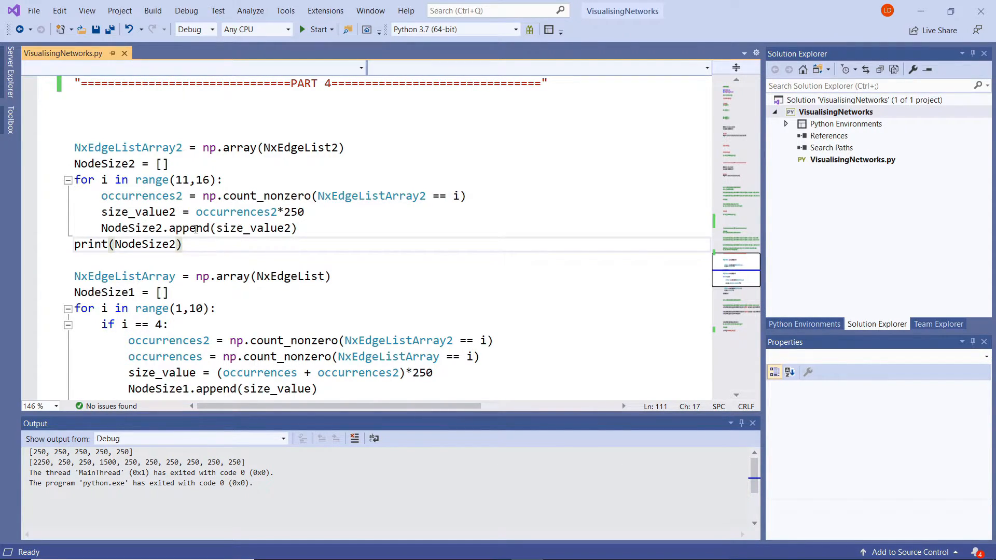
{"action": "left_click", "coordinate": [75, 275]}
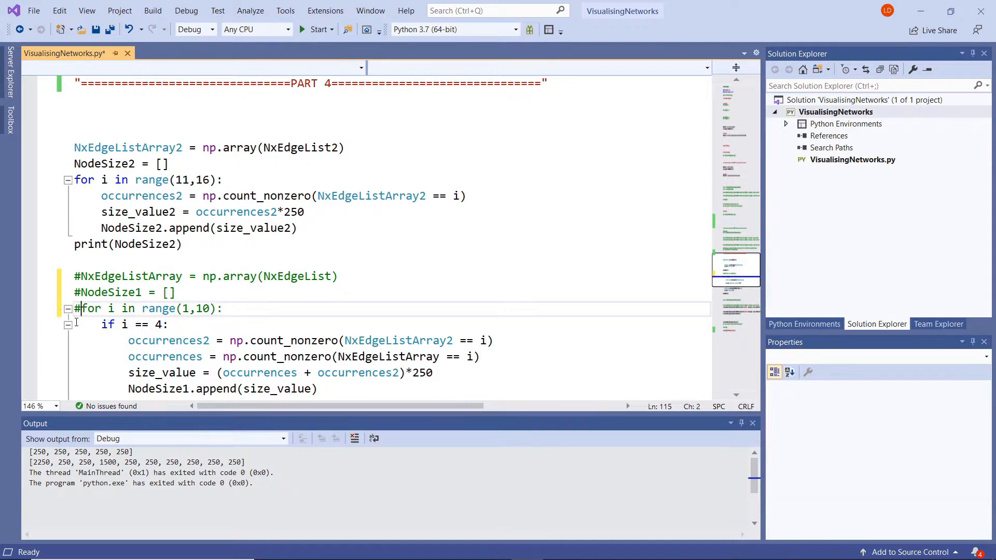
Comment out the NodeSize1 loop and drawing code, then run to print NodeSize2 as five 250s
{"action": "type", "text": "##"}
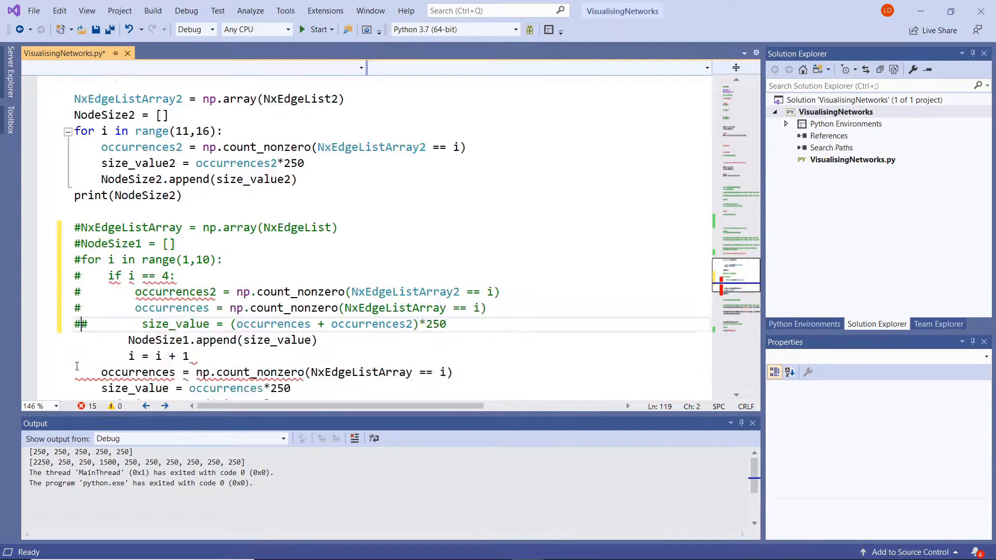
{"action": "scroll", "scroll_direction": "down", "scroll_amount": 3}
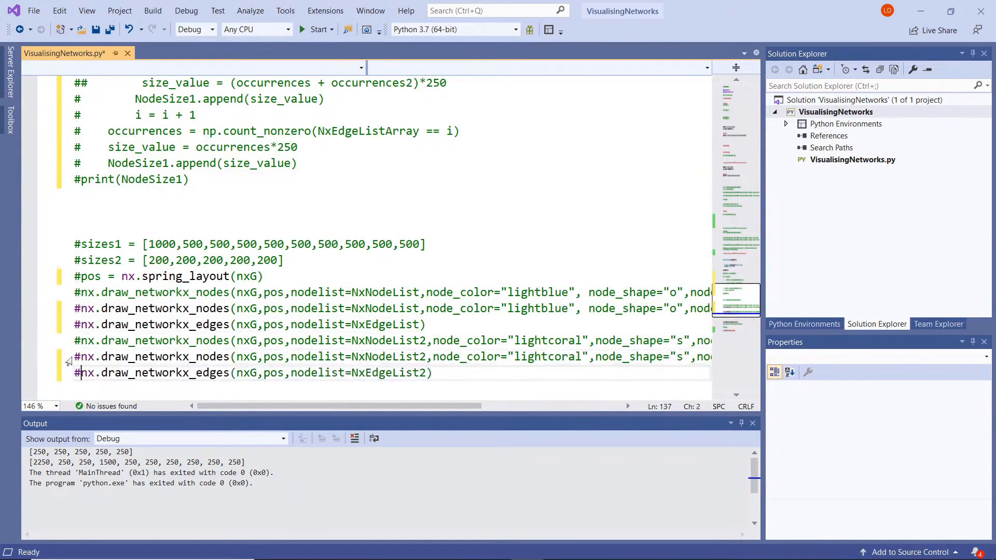
{"action": "scroll", "scroll_direction": "down", "scroll_amount": 3}
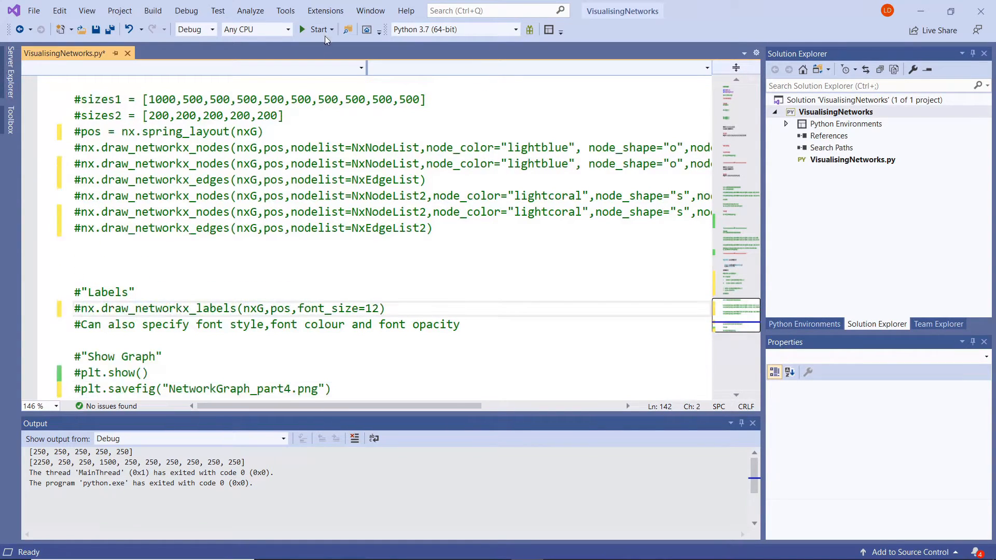
{"action": "left_click", "coordinate": [317, 29]}
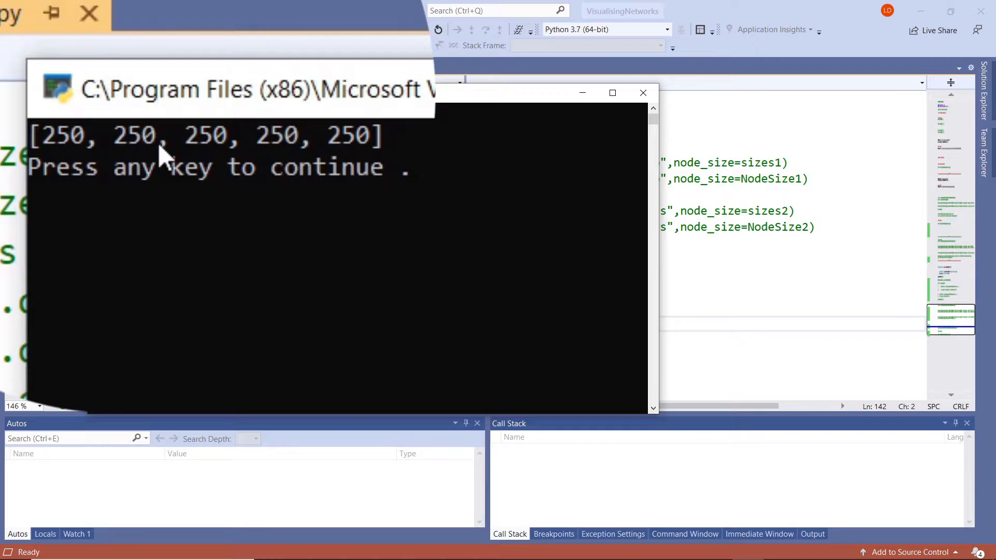
{"action": "mouse_move", "coordinate": [365, 149]}
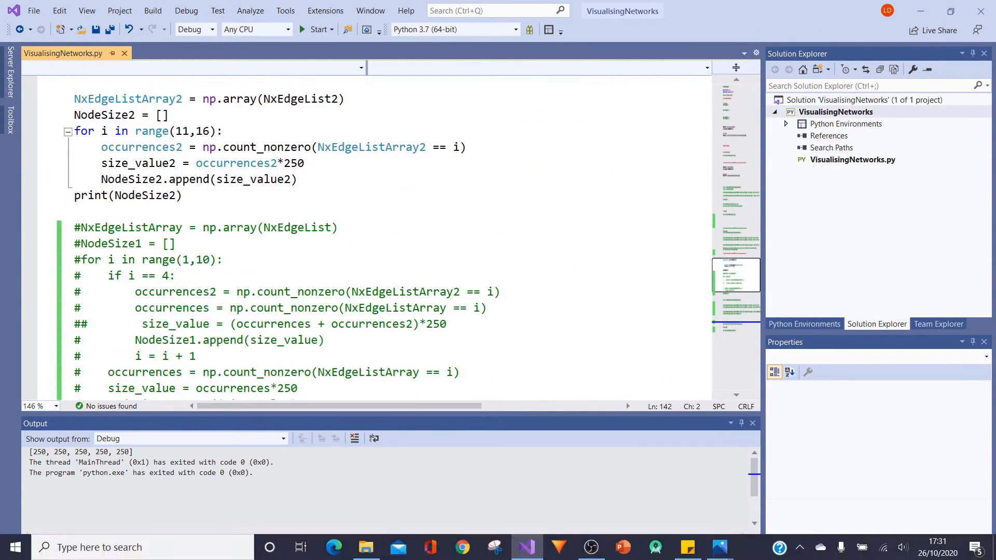
{"action": "mouse_move", "coordinate": [720, 546]}
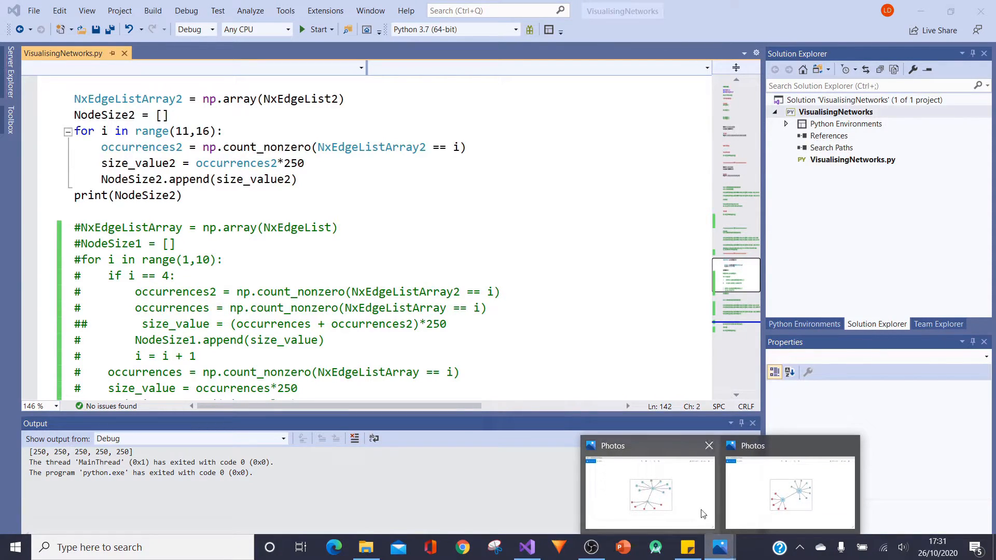
Review the part 3 graph with nodes 11–15, then return to the NodeSize2 loop in the editor
{"action": "left_click", "coordinate": [649, 492]}
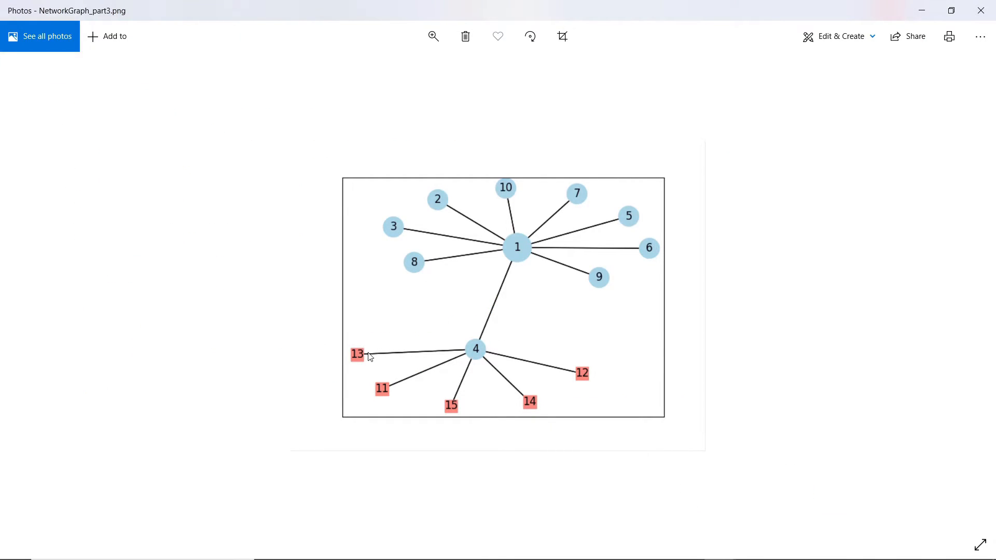
{"action": "mouse_move", "coordinate": [477, 411]}
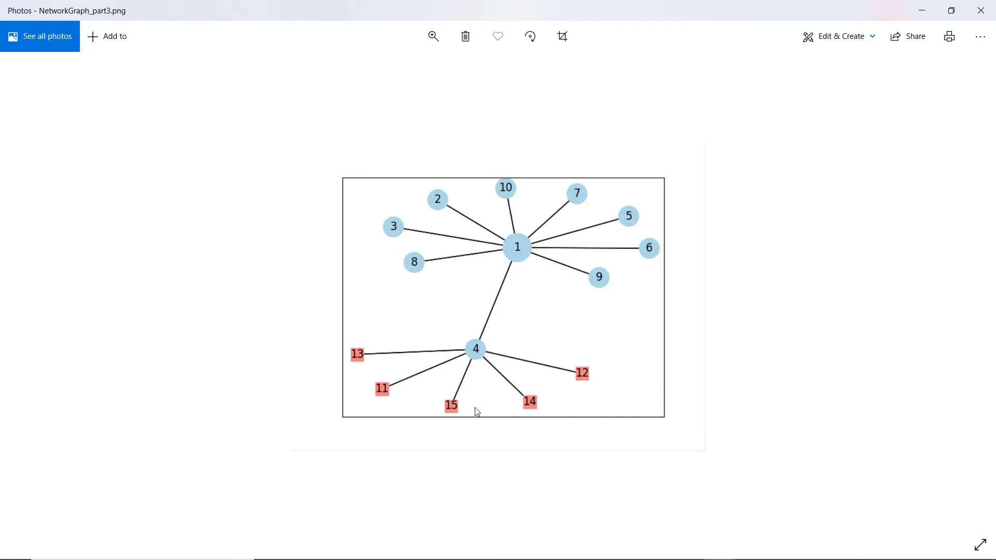
{"action": "mouse_move", "coordinate": [463, 392]}
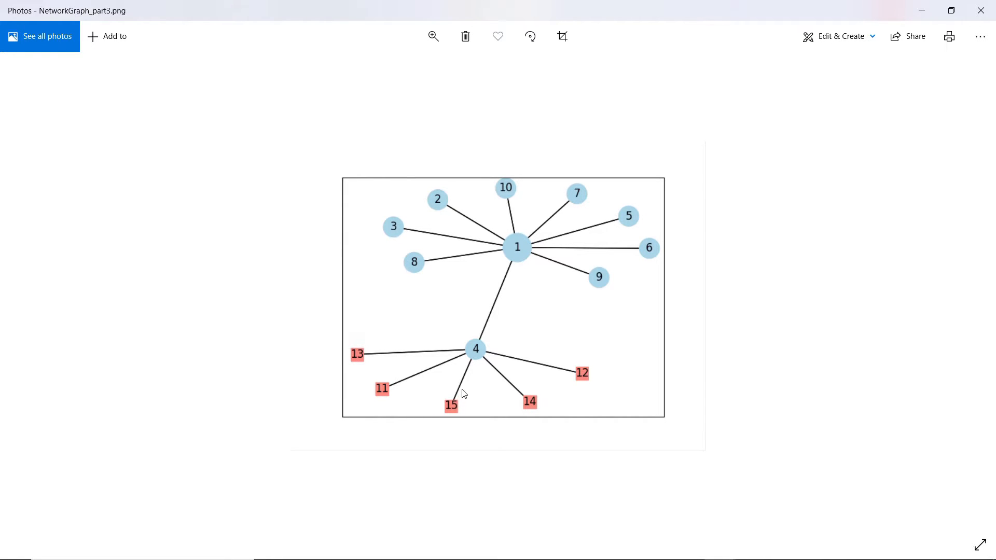
{"action": "mouse_move", "coordinate": [475, 365]}
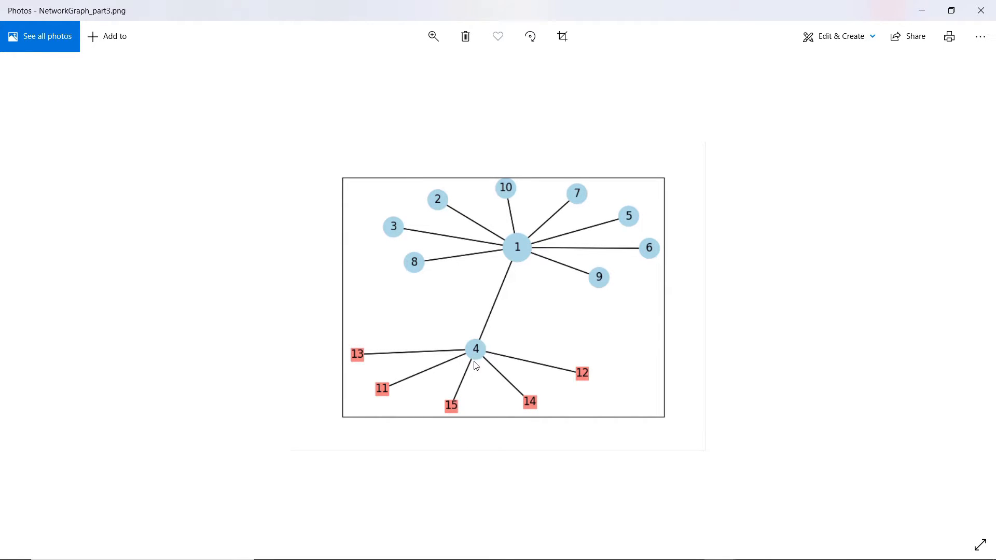
{"action": "mouse_move", "coordinate": [484, 358]}
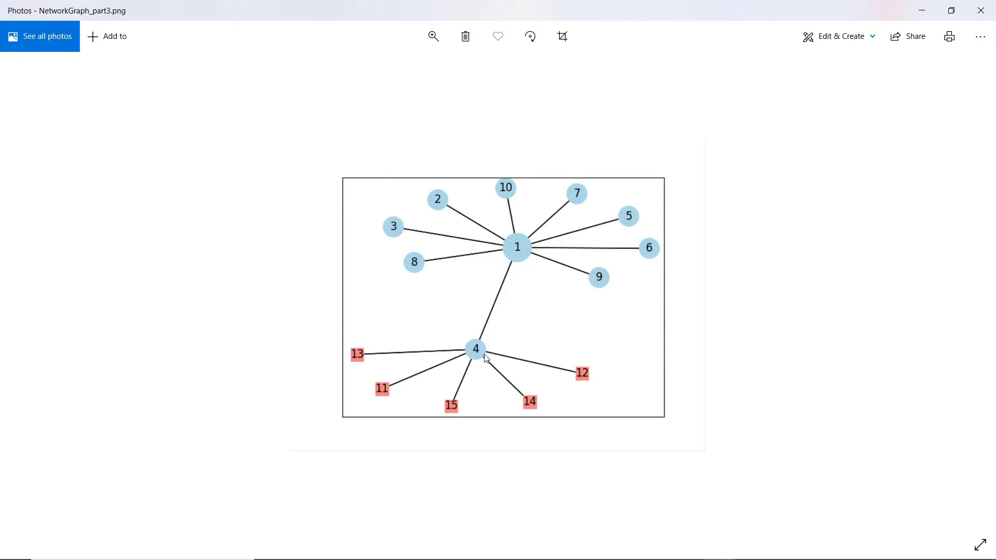
{"action": "mouse_move", "coordinate": [530, 392]}
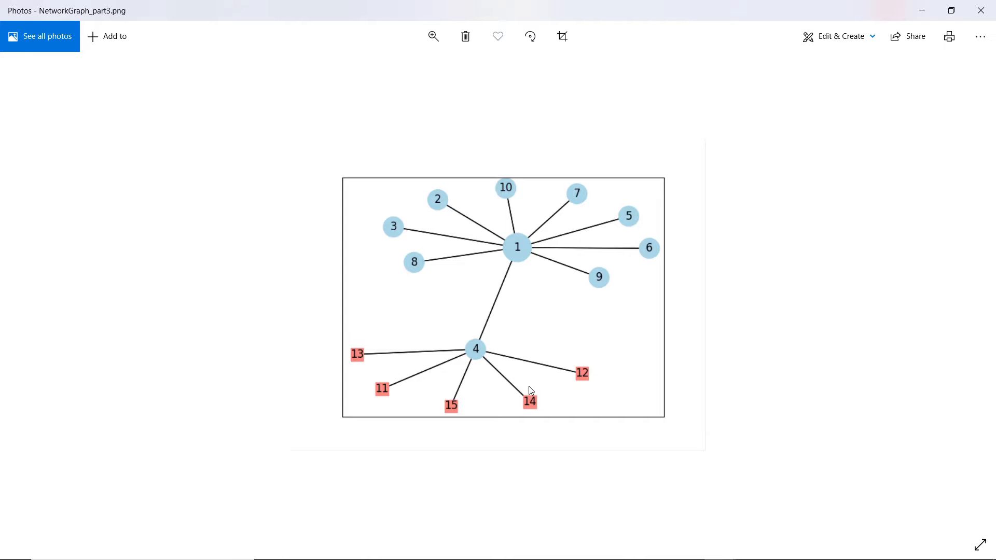
{"action": "mouse_move", "coordinate": [599, 369]}
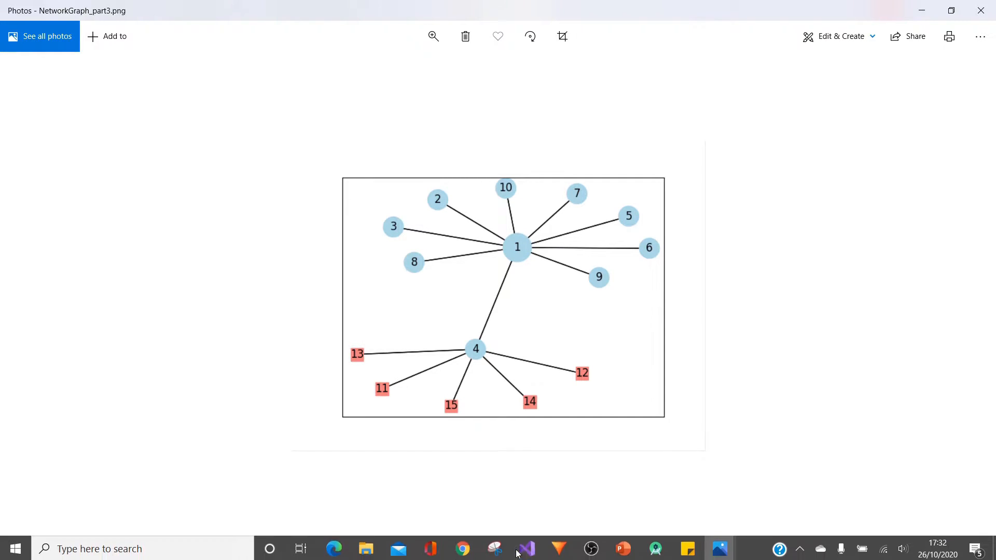
{"action": "left_click", "coordinate": [524, 548]}
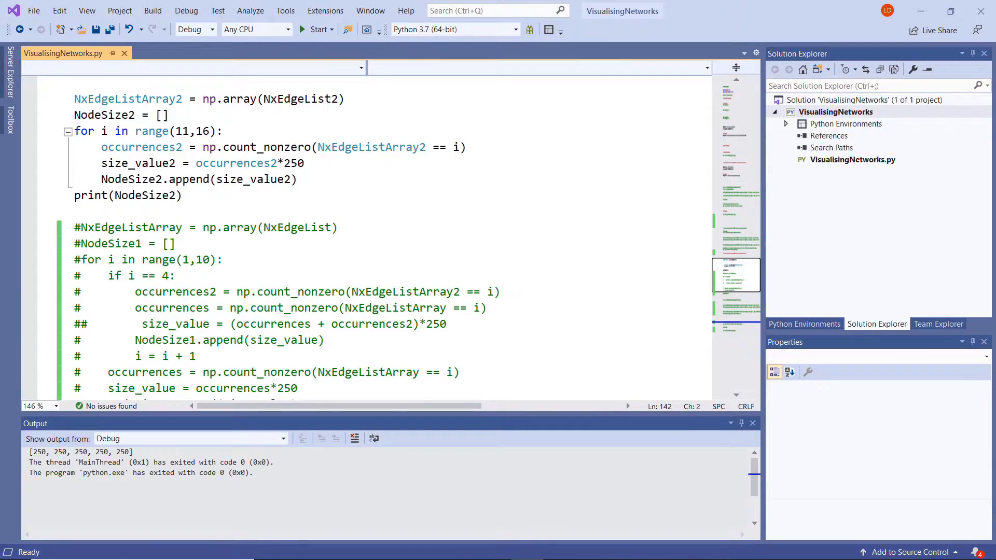
{"action": "mouse_move", "coordinate": [719, 546]}
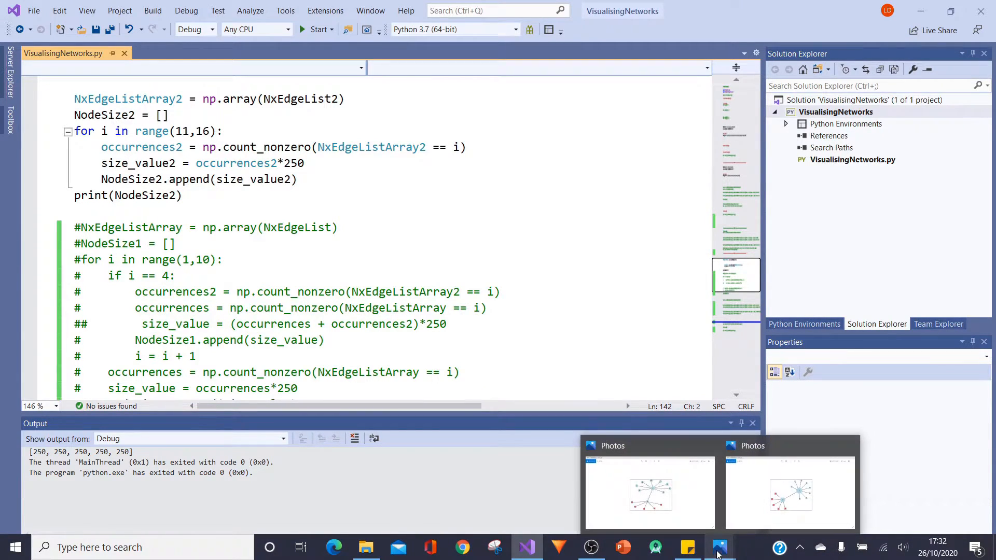
Show NetworkGraph_part3.png with hub 4 and red nodes 11–15 again
{"action": "left_click", "coordinate": [649, 494]}
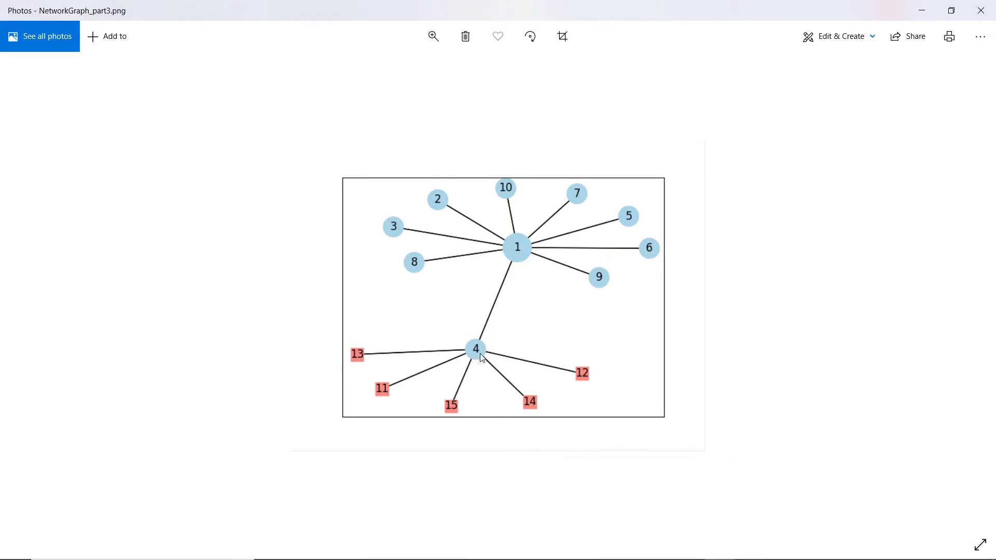
{"action": "mouse_move", "coordinate": [446, 189]}
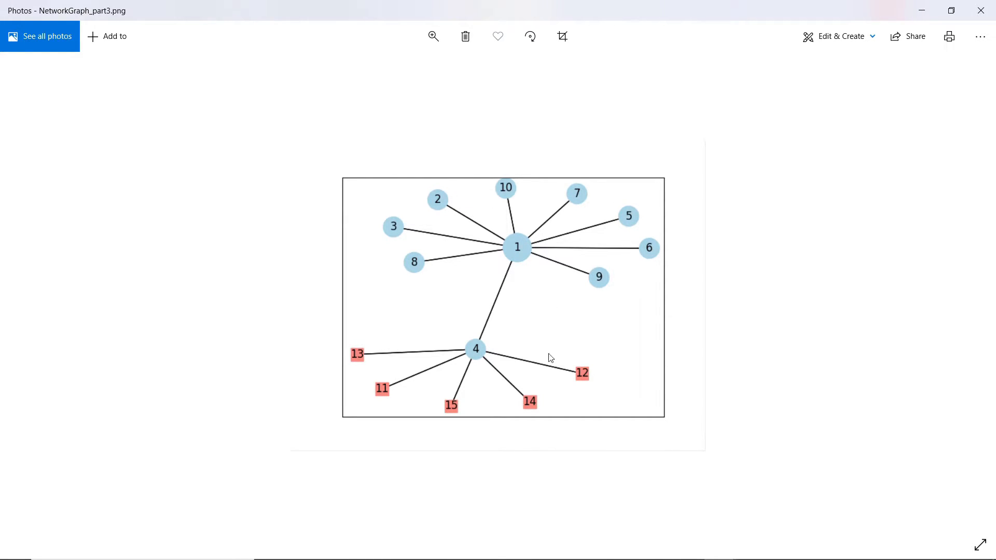
{"action": "mouse_move", "coordinate": [578, 392]}
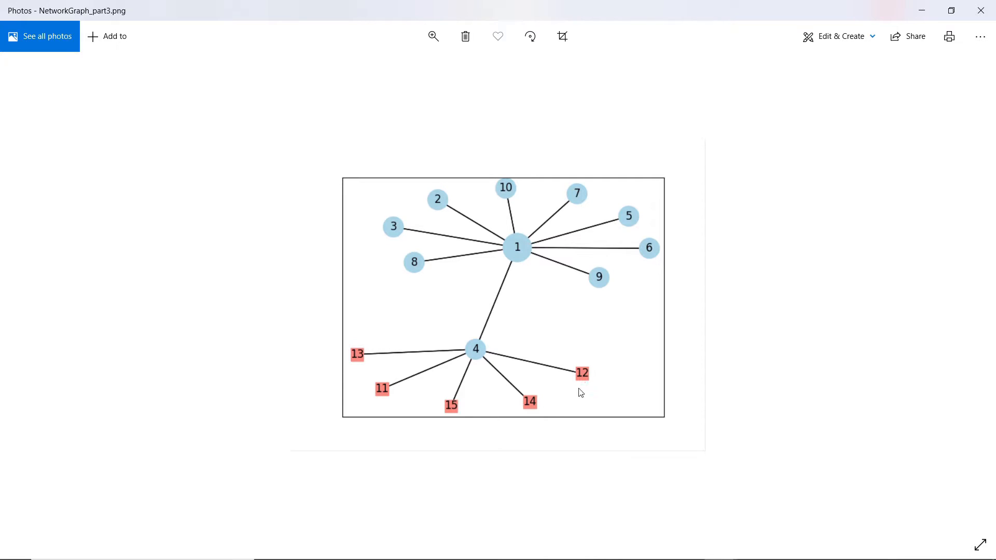
{"action": "mouse_move", "coordinate": [450, 363]}
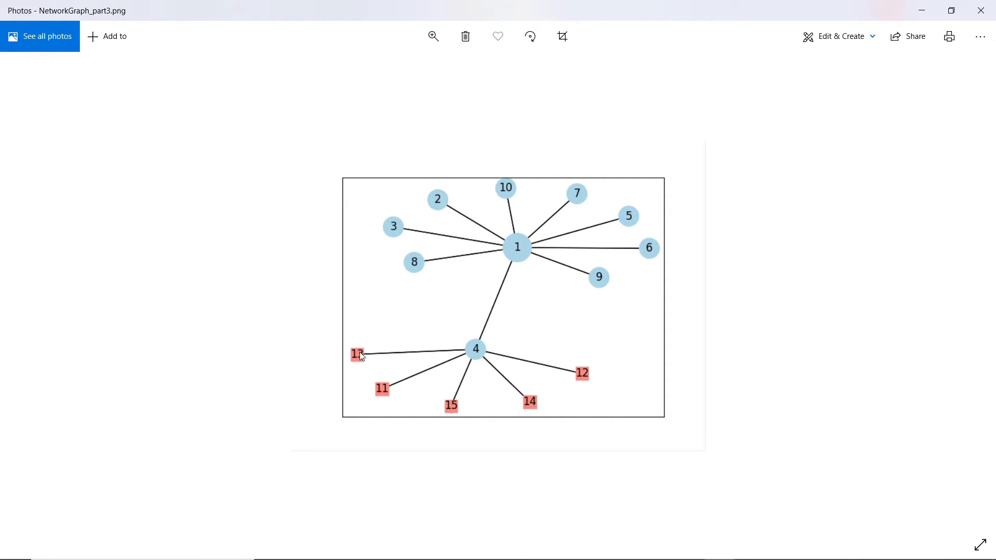
{"action": "mouse_move", "coordinate": [536, 417]}
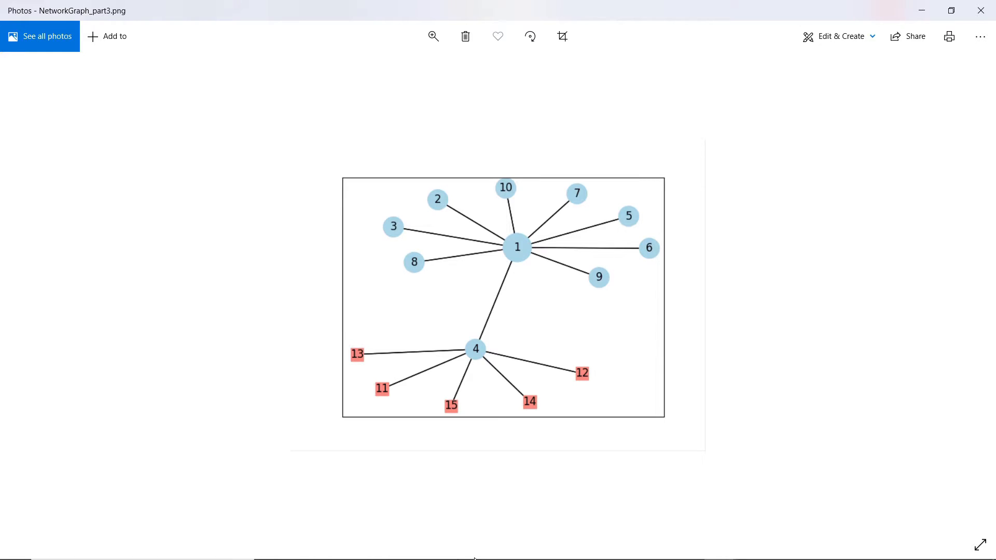
{"action": "mouse_move", "coordinate": [526, 547]}
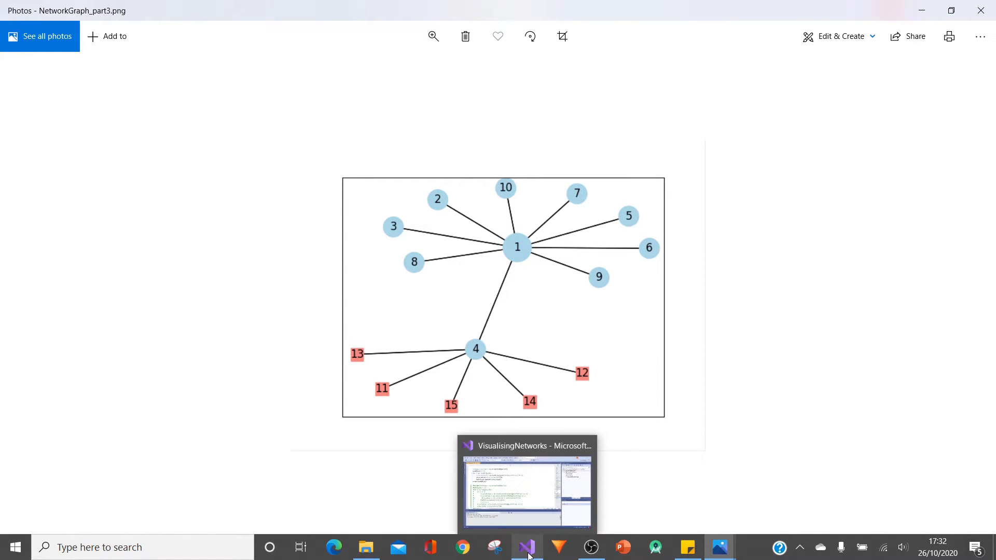
{"action": "mouse_move", "coordinate": [527, 547]}
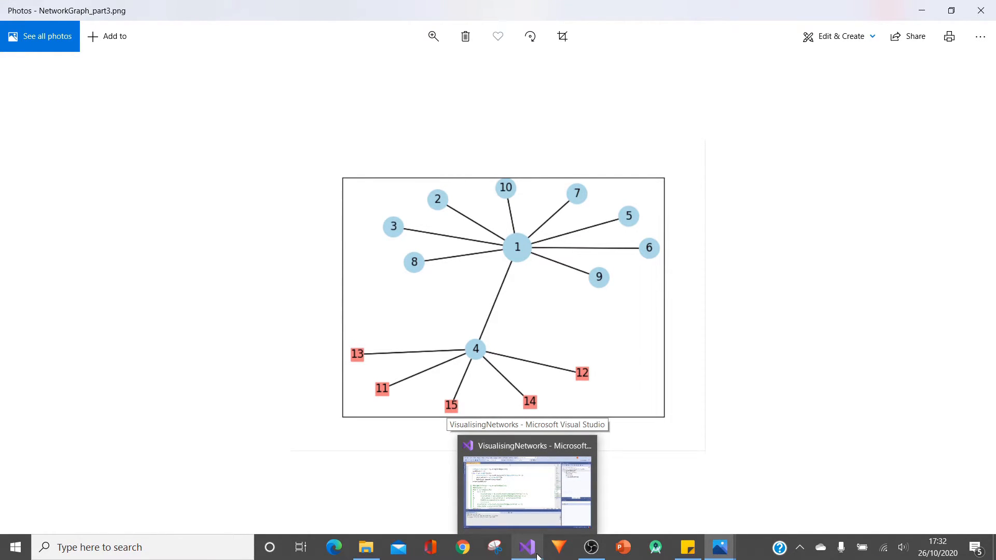
Uncomment the NxEdgeListArray, NodeSize1 = [] and for i in range(1,10) lines
{"action": "left_click", "coordinate": [526, 489]}
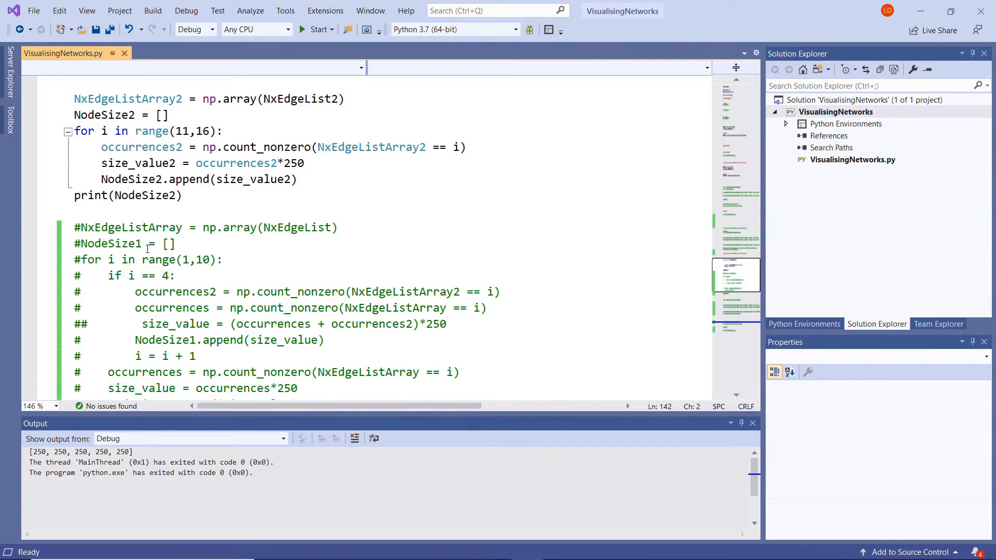
{"action": "left_click", "coordinate": [78, 227]}
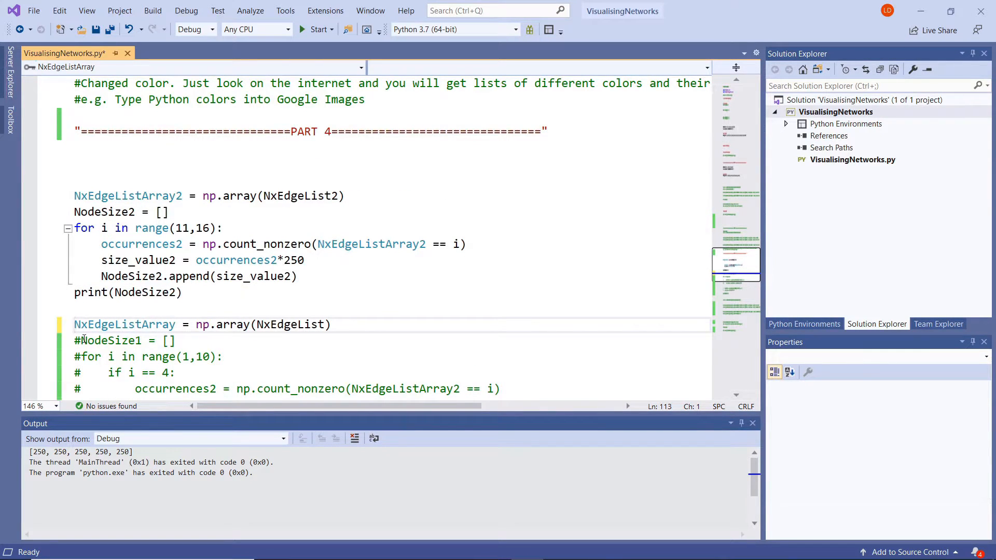
{"action": "scroll", "scroll_direction": "down", "scroll_amount": 3}
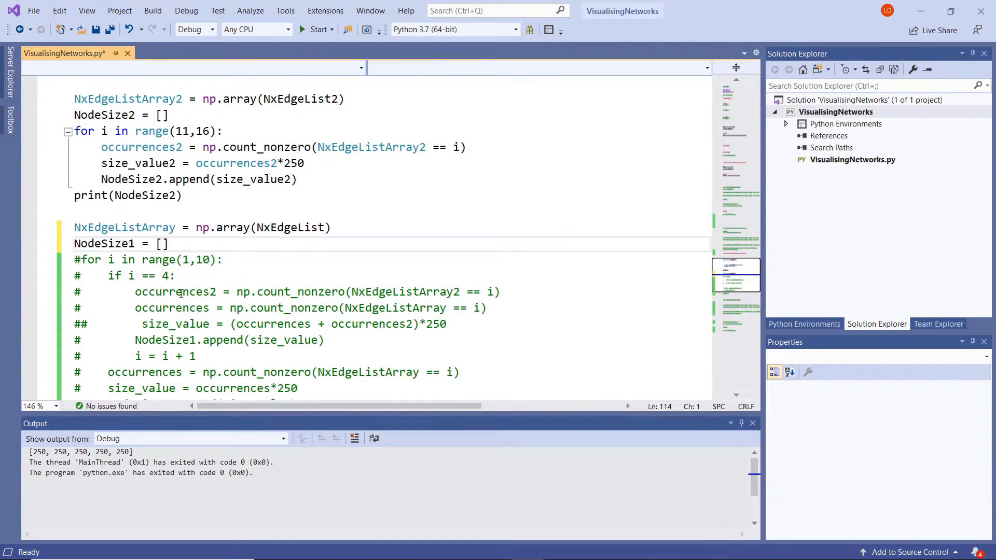
{"action": "scroll", "scroll_direction": "up", "scroll_amount": 3}
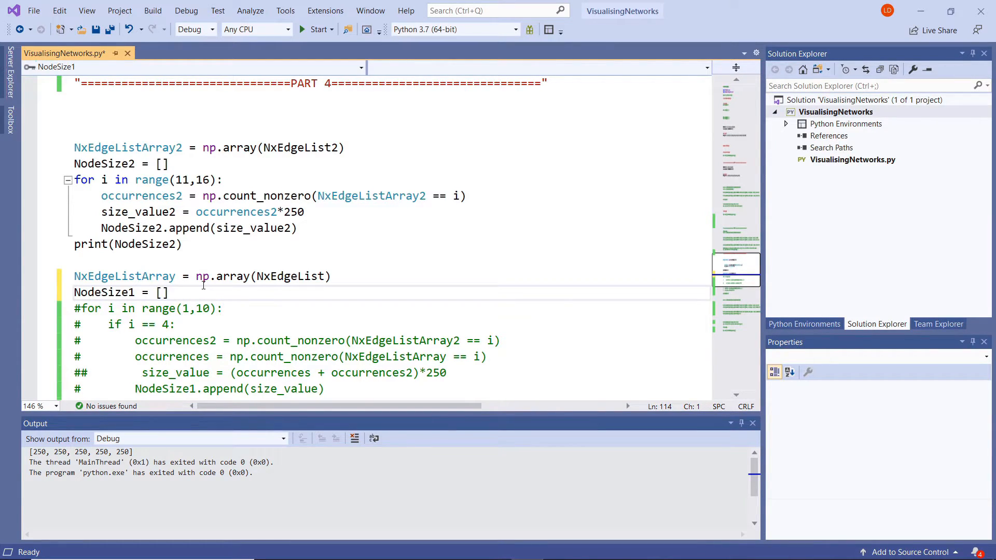
{"action": "mouse_move", "coordinate": [209, 276]}
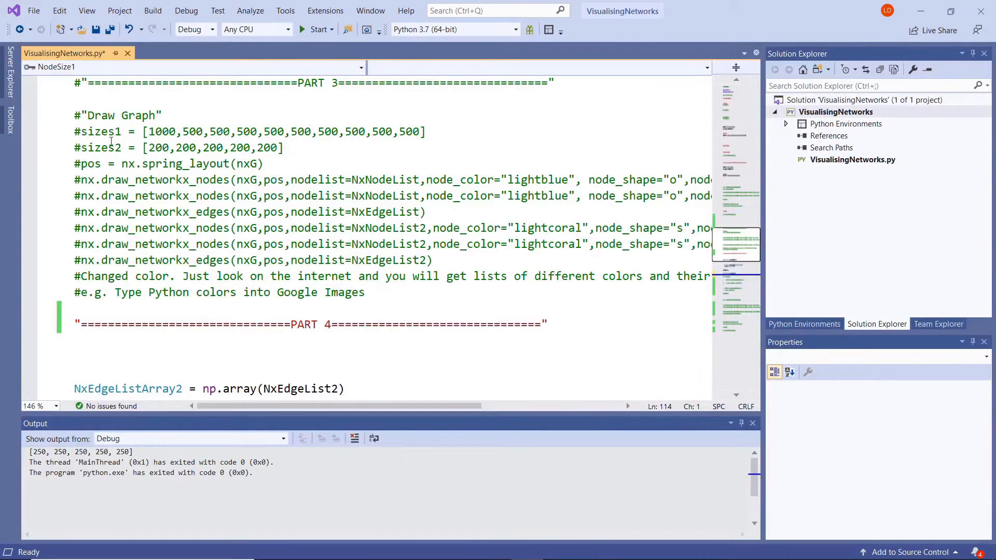
{"action": "scroll", "scroll_direction": "down", "scroll_amount": 3}
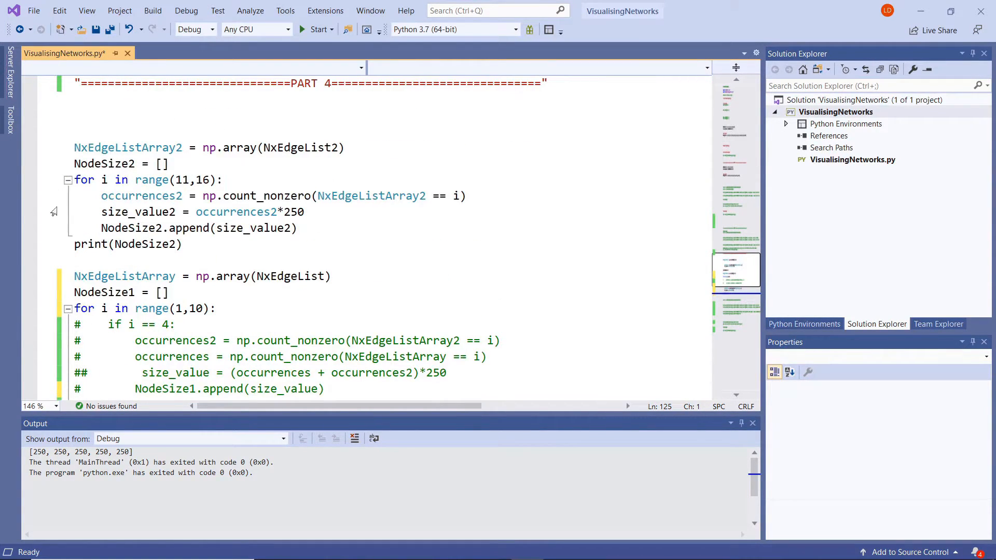
Uncomment the occurrences, size_value, append and print(NodeSize1) lines, leaving the if i == 4 block commented
{"action": "scroll", "scroll_direction": "down", "scroll_amount": 3}
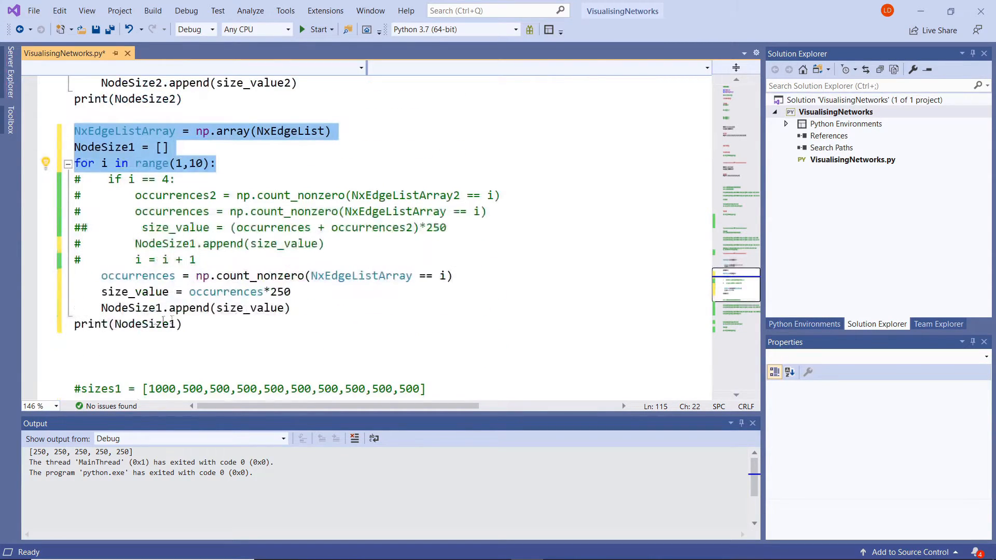
{"action": "scroll", "scroll_direction": "up", "scroll_amount": 3}
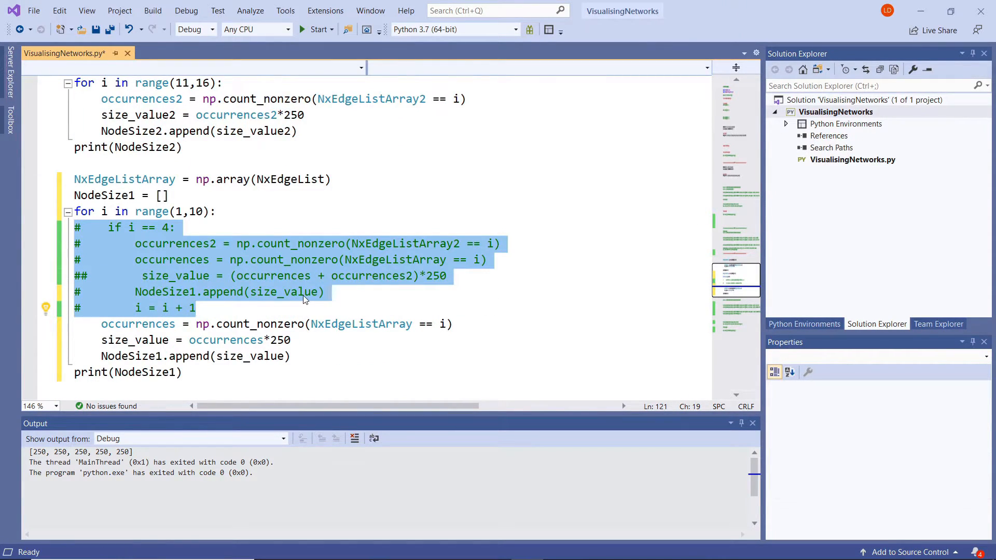
{"action": "scroll", "scroll_direction": "up", "scroll_amount": 3}
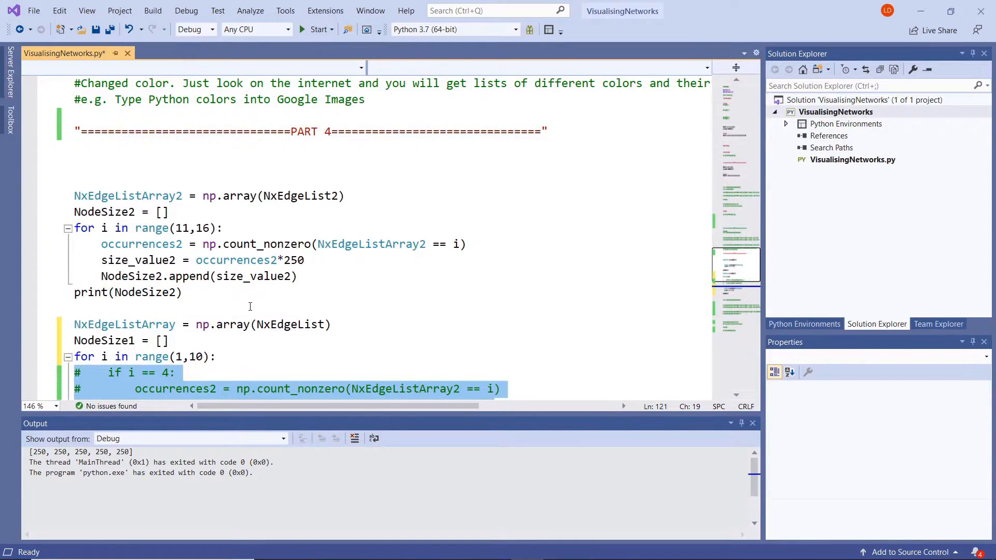
{"action": "scroll", "scroll_direction": "down", "scroll_amount": 3}
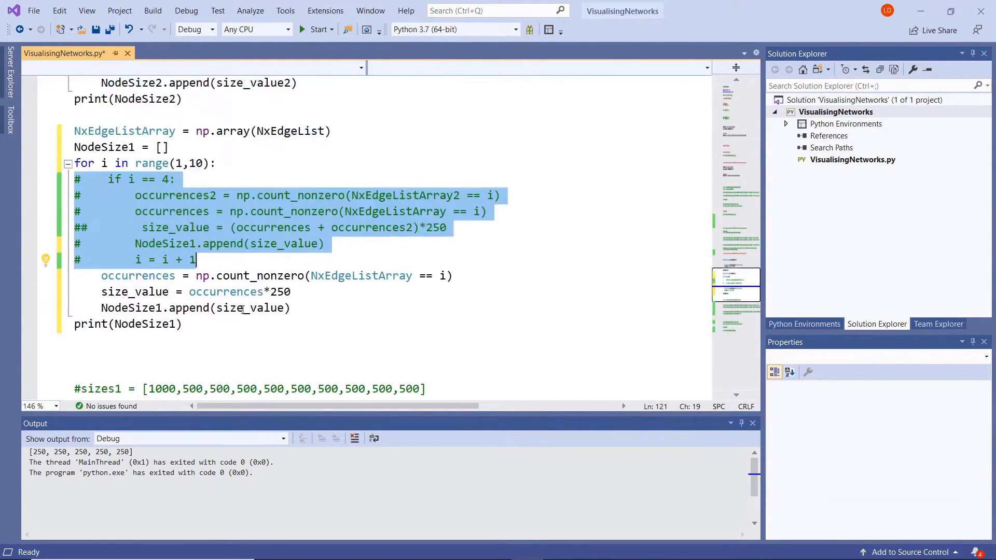
{"action": "scroll", "scroll_direction": "up", "scroll_amount": 3}
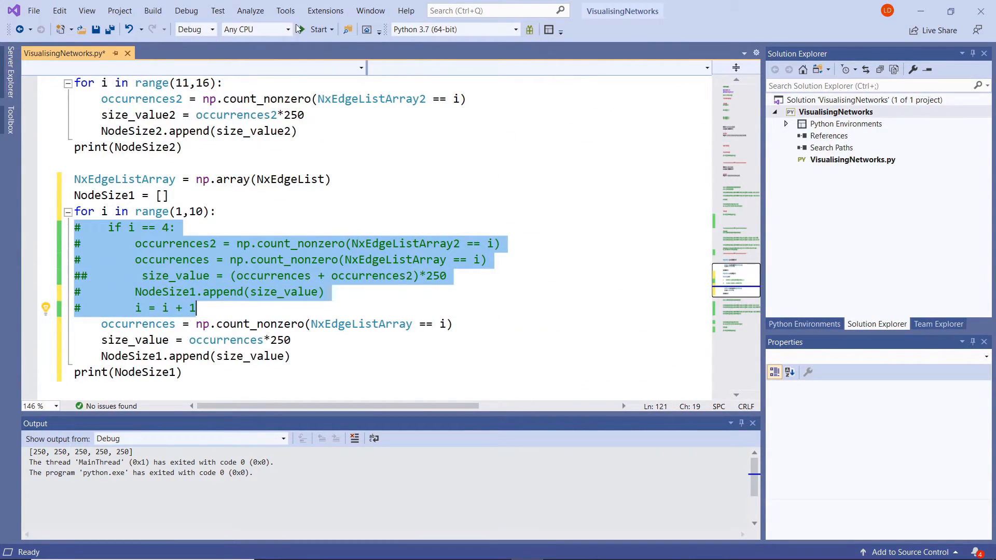
Run the script to print NodeSize2 as five 250s and NodeSize1 starting [2250, 250, 250, …]
{"action": "left_click", "coordinate": [317, 29]}
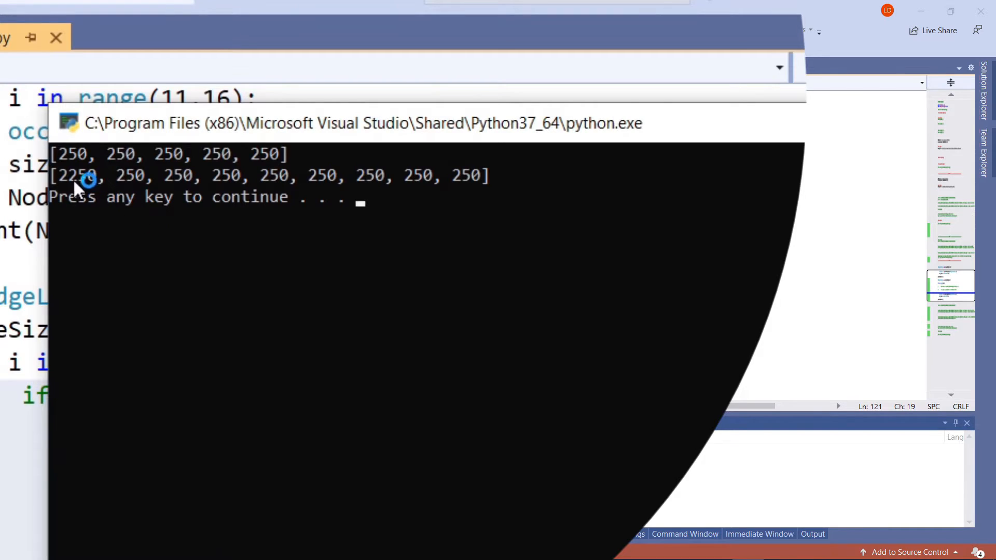
{"action": "mouse_move", "coordinate": [117, 213]}
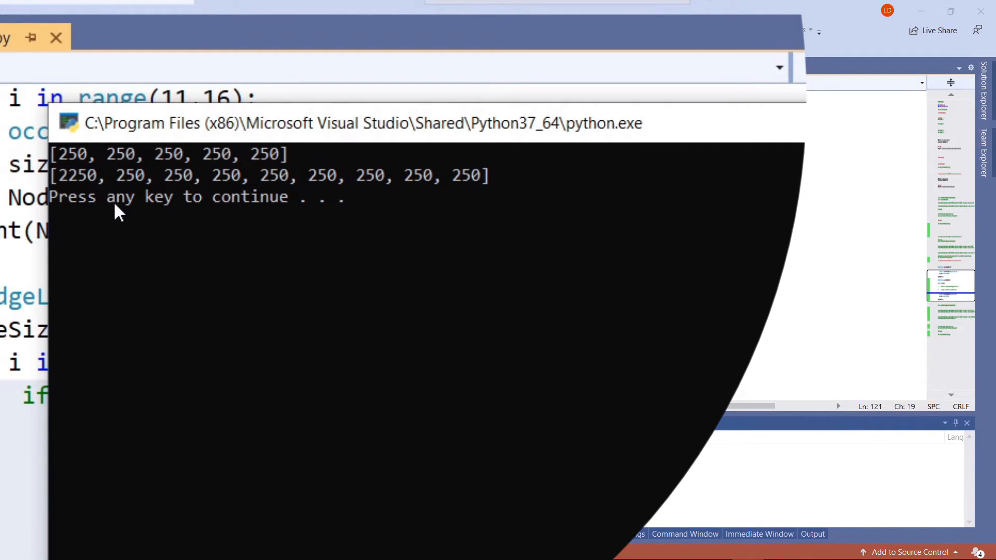
{"action": "mouse_move", "coordinate": [140, 187]}
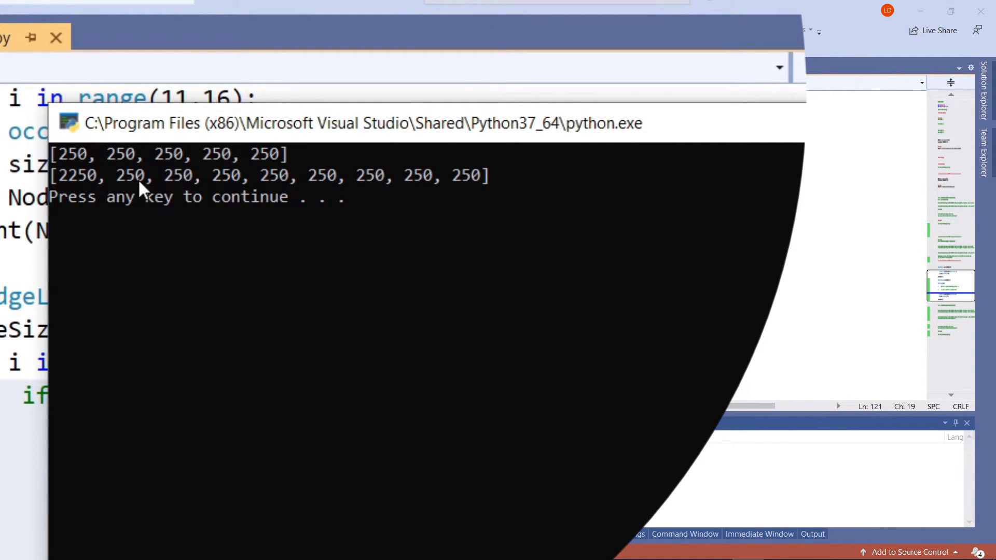
{"action": "mouse_move", "coordinate": [556, 196]}
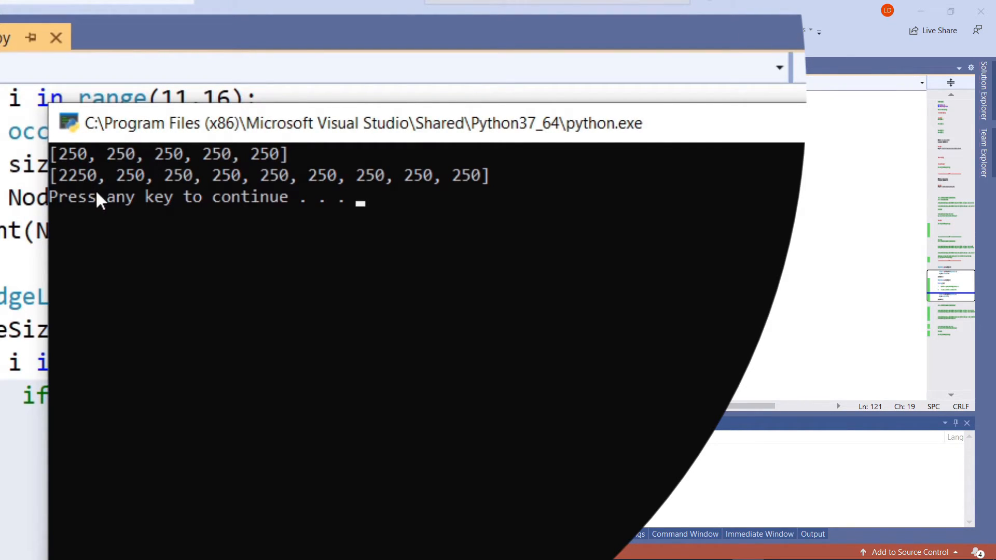
{"action": "mouse_move", "coordinate": [238, 188]}
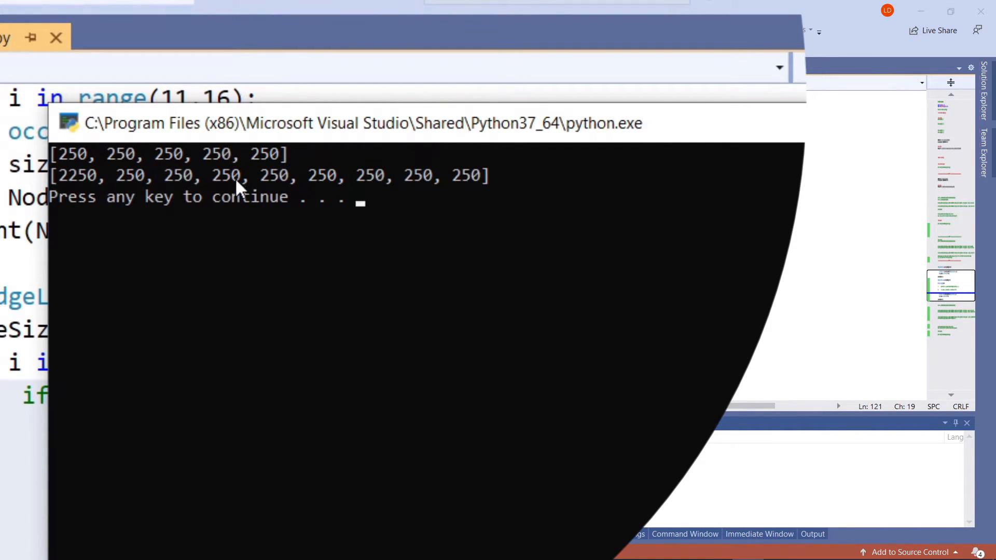
{"action": "mouse_move", "coordinate": [228, 185]}
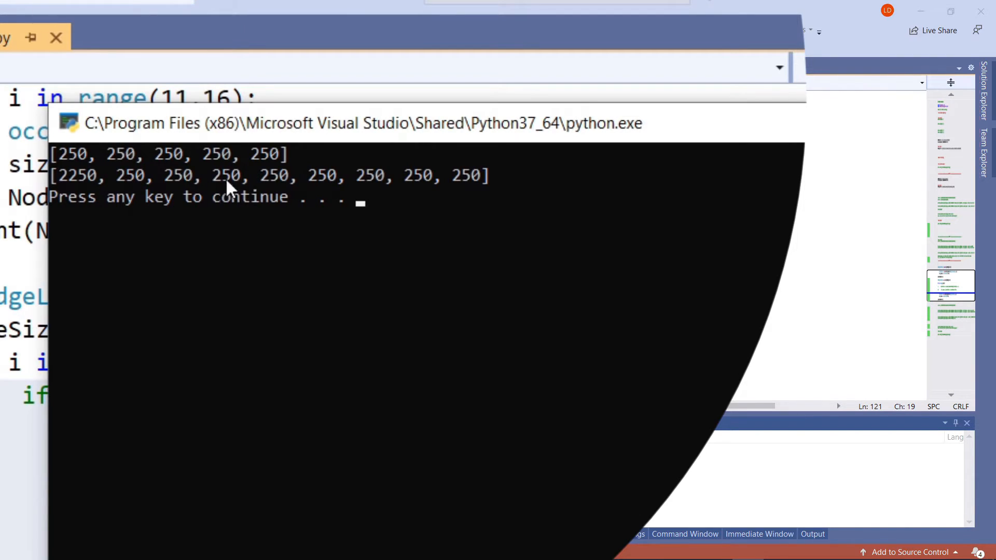
{"action": "mouse_move", "coordinate": [227, 231]}
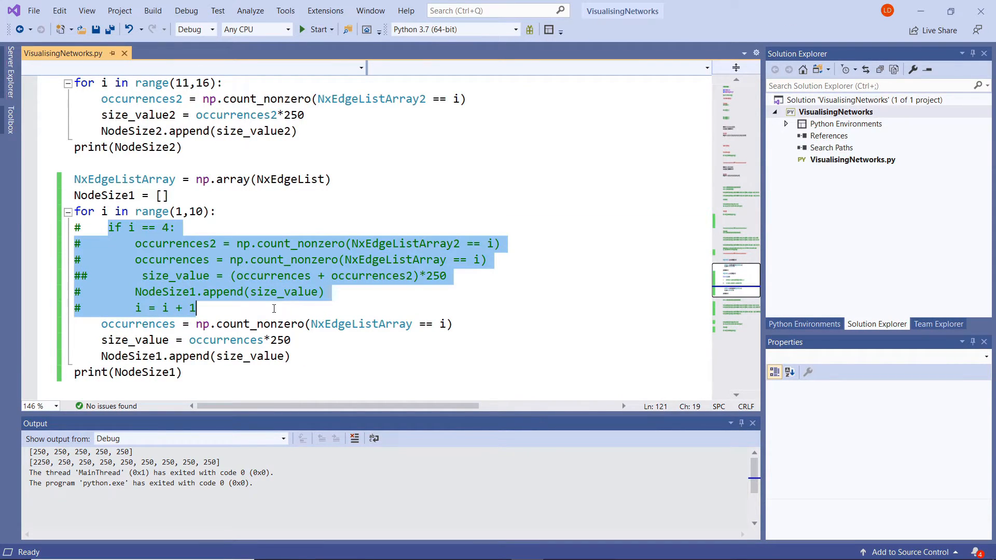
Uncomment the if i == 4 branch so hub 4's size sums occurrence counts from both edge lists
{"action": "left_click", "coordinate": [84, 227]}
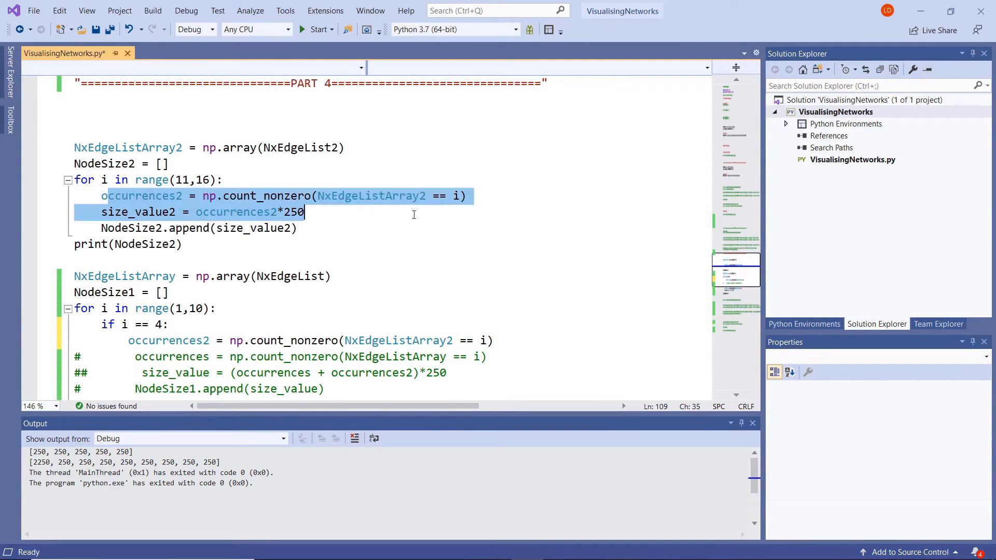
{"action": "scroll", "scroll_direction": "up", "scroll_amount": 3}
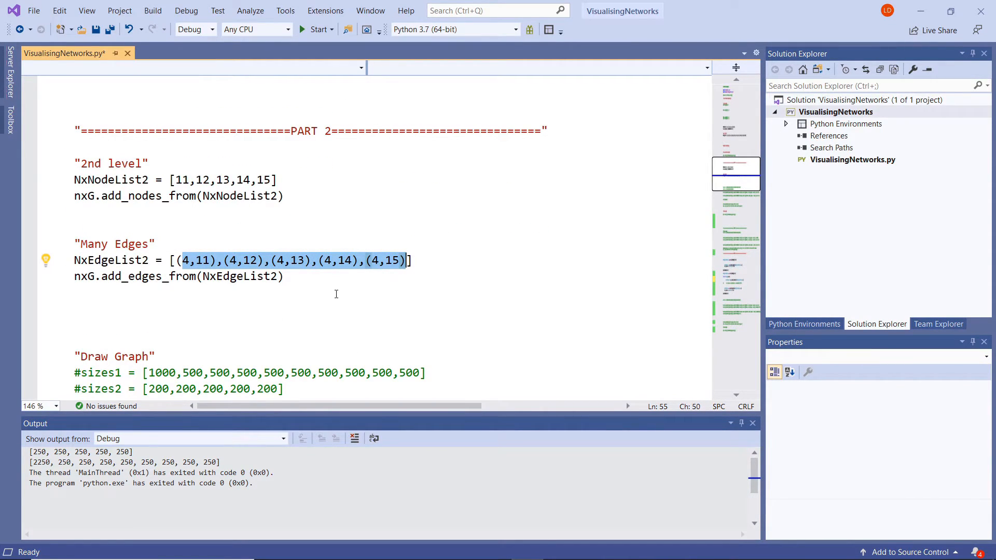
{"action": "mouse_move", "coordinate": [338, 324]}
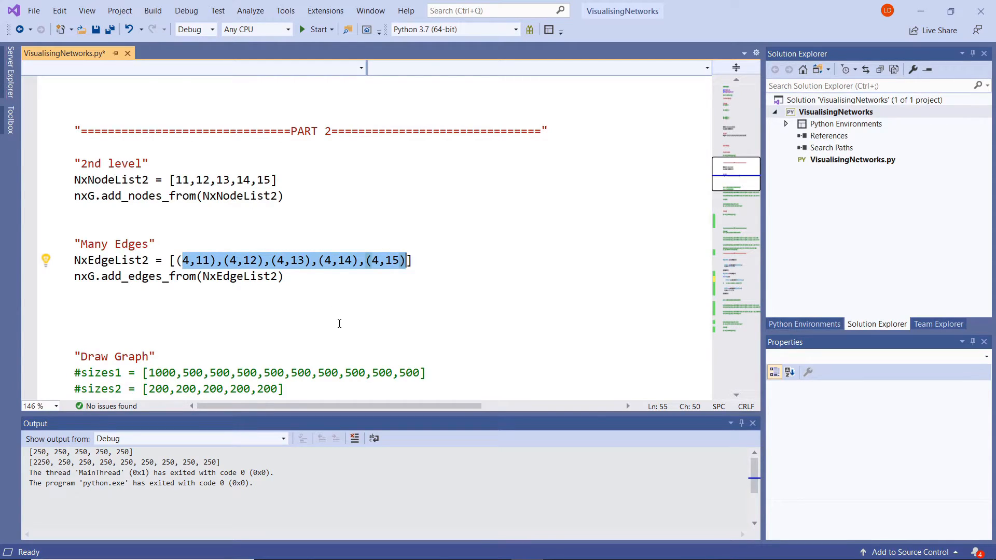
{"action": "scroll", "scroll_direction": "down", "scroll_amount": 3}
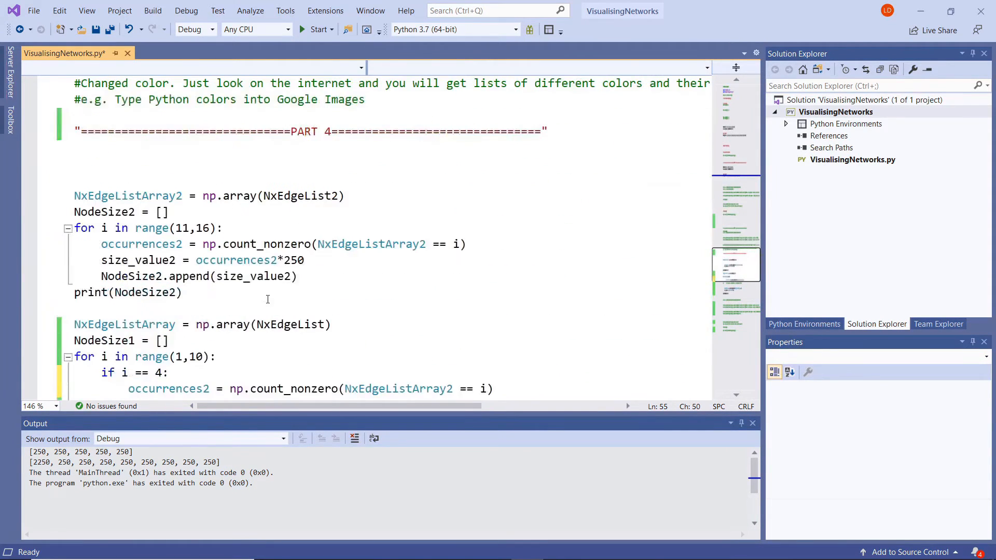
{"action": "scroll", "scroll_direction": "down", "scroll_amount": 3}
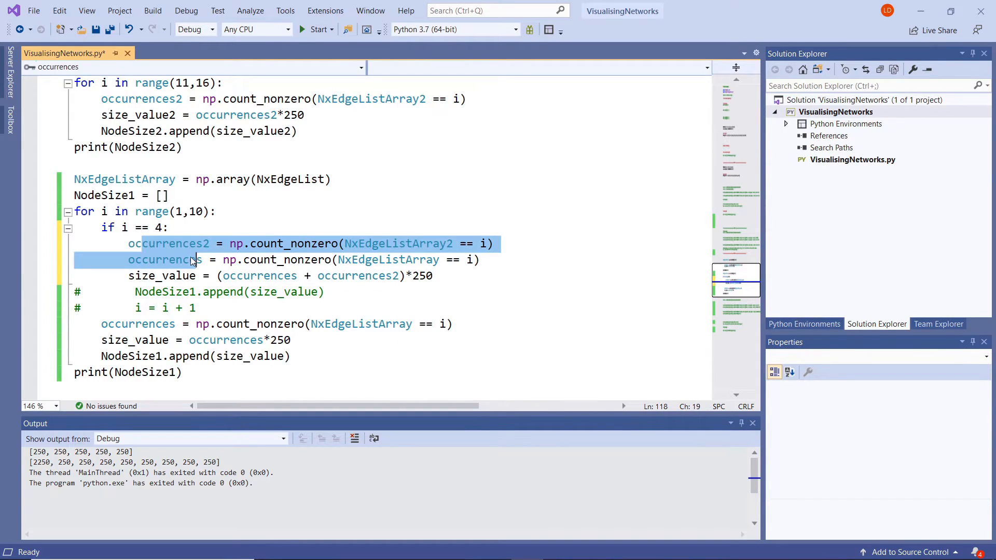
{"action": "scroll", "scroll_direction": "up", "scroll_amount": 3}
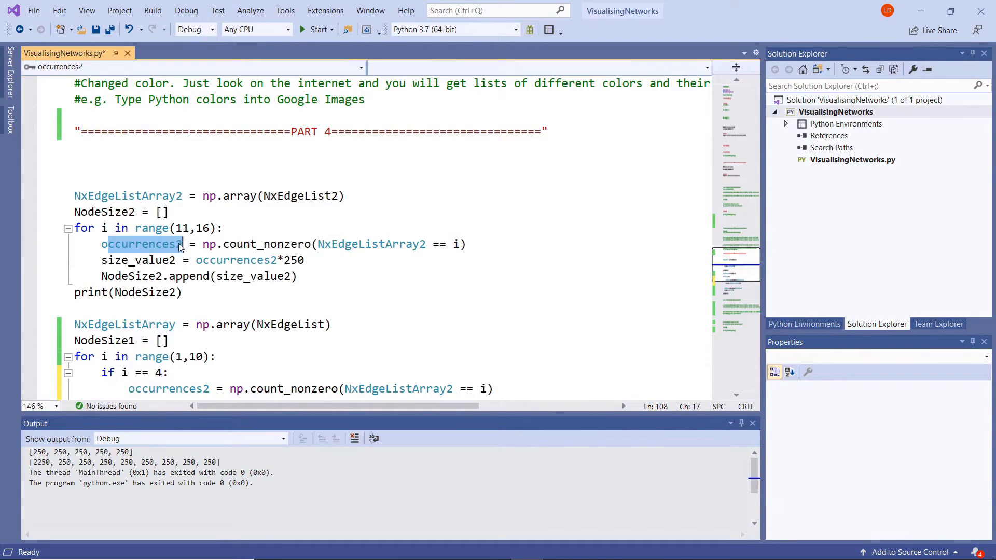
{"action": "scroll", "scroll_direction": "down", "scroll_amount": 3}
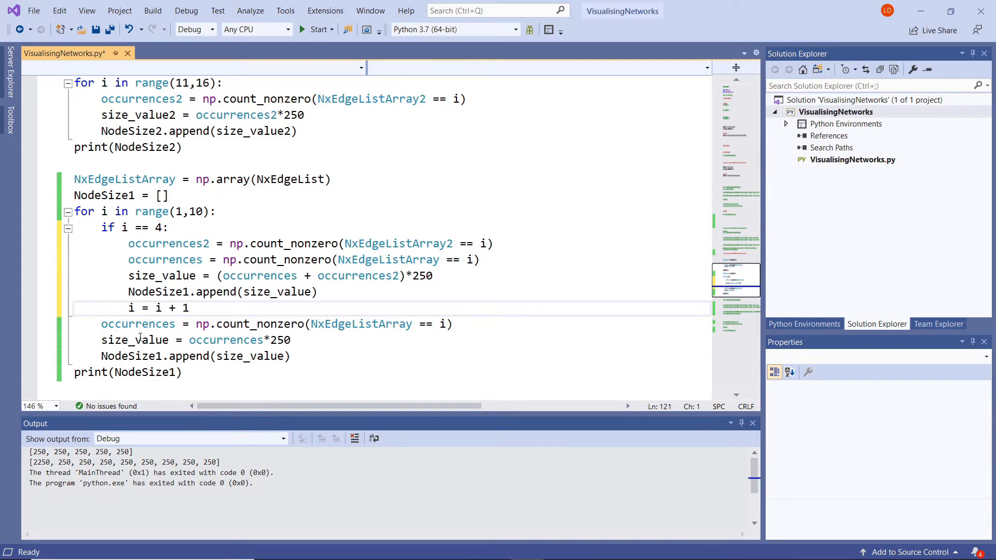
{"action": "left_click", "coordinate": [182, 372]}
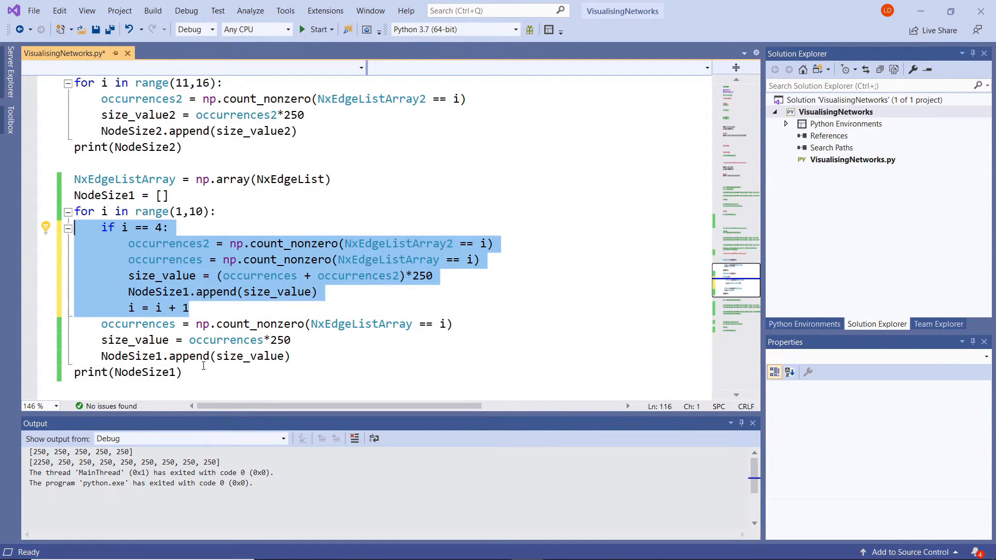
{"action": "left_click", "coordinate": [184, 373]}
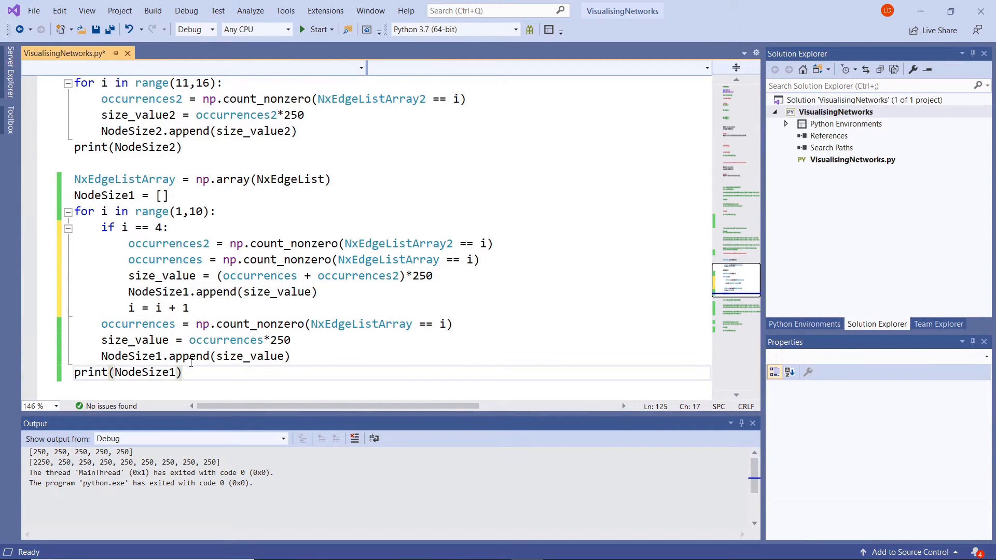
{"action": "mouse_move", "coordinate": [317, 29]}
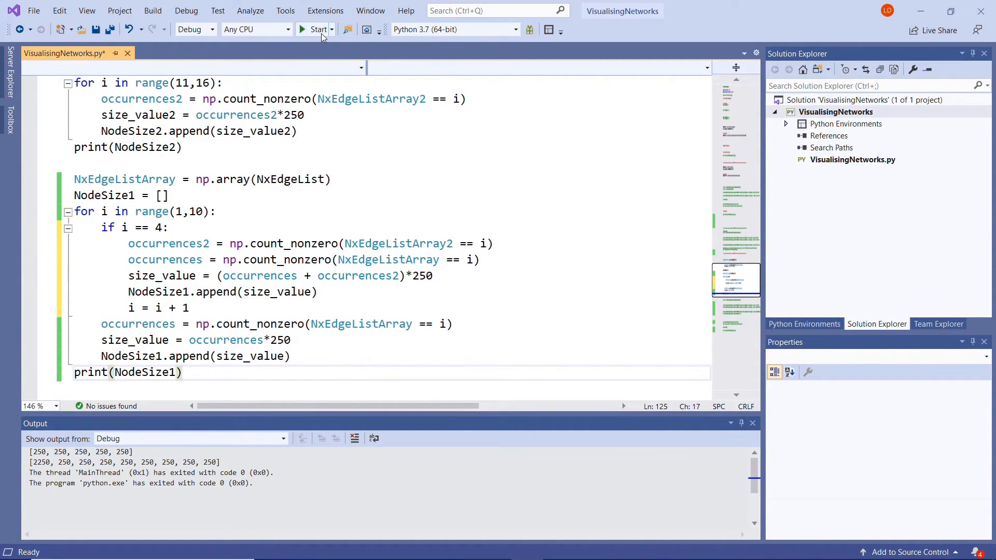
Run the script and confirm NodeSize1 now gives node 4 a size of 1500
{"action": "left_click", "coordinate": [318, 29]}
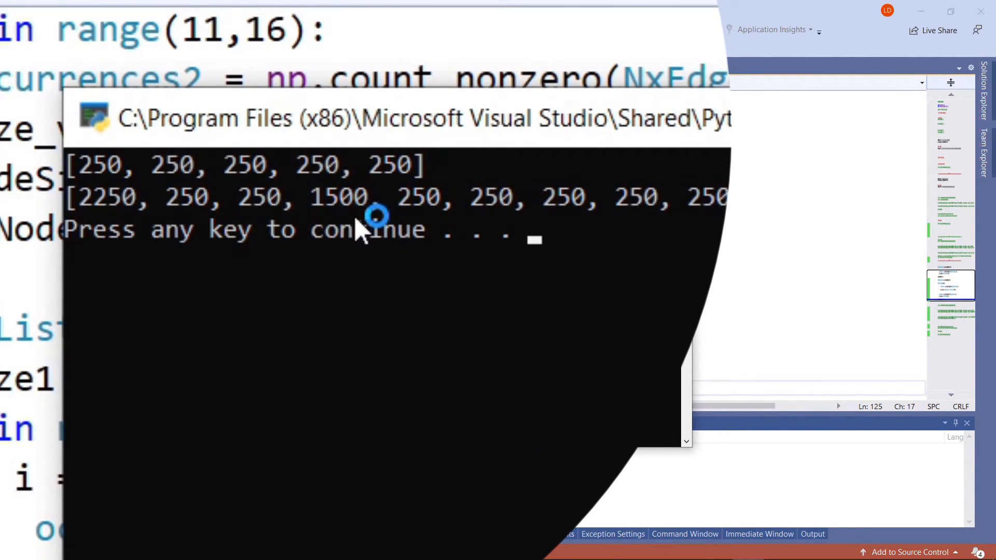
{"action": "mouse_move", "coordinate": [380, 273]}
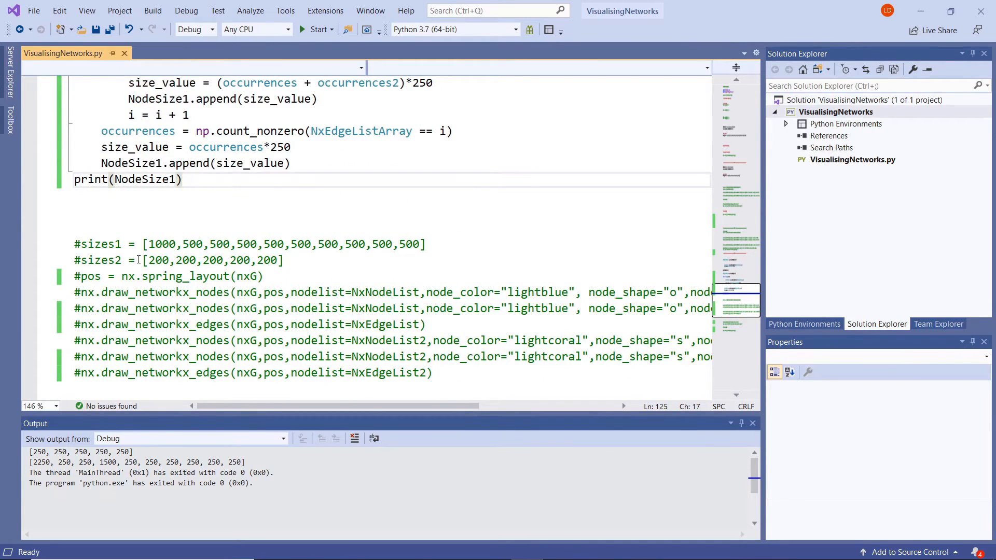
Remove the # from the drawing lines so spring layout, nodes, edges, labels and plt.show() run again
{"action": "scroll", "scroll_direction": "up", "scroll_amount": 3}
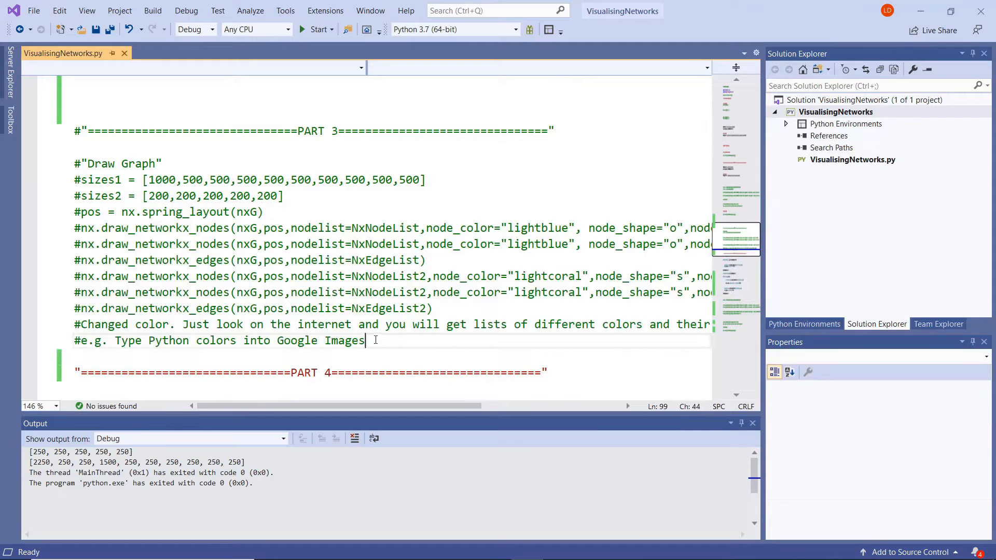
{"action": "scroll", "scroll_direction": "up", "scroll_amount": 3}
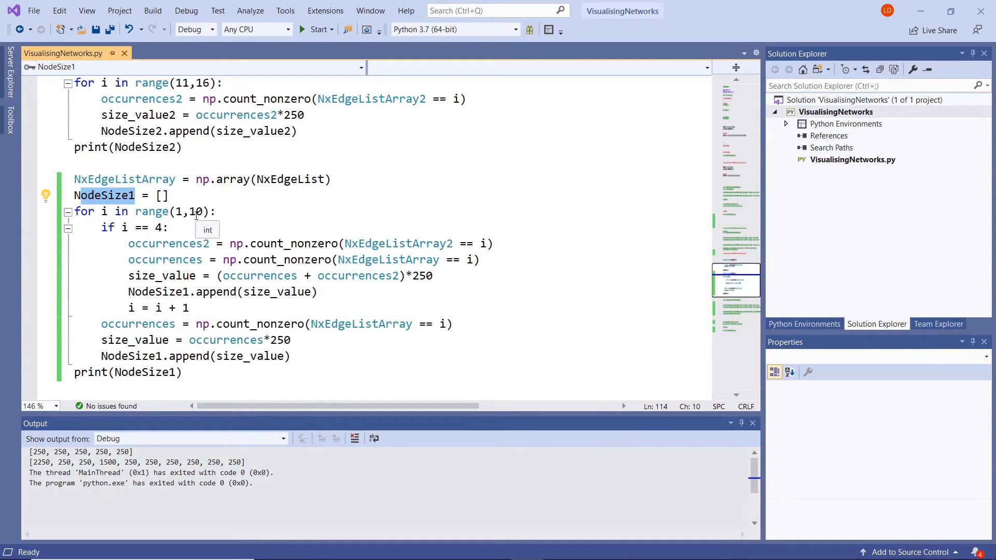
{"action": "scroll", "scroll_direction": "down", "scroll_amount": 3}
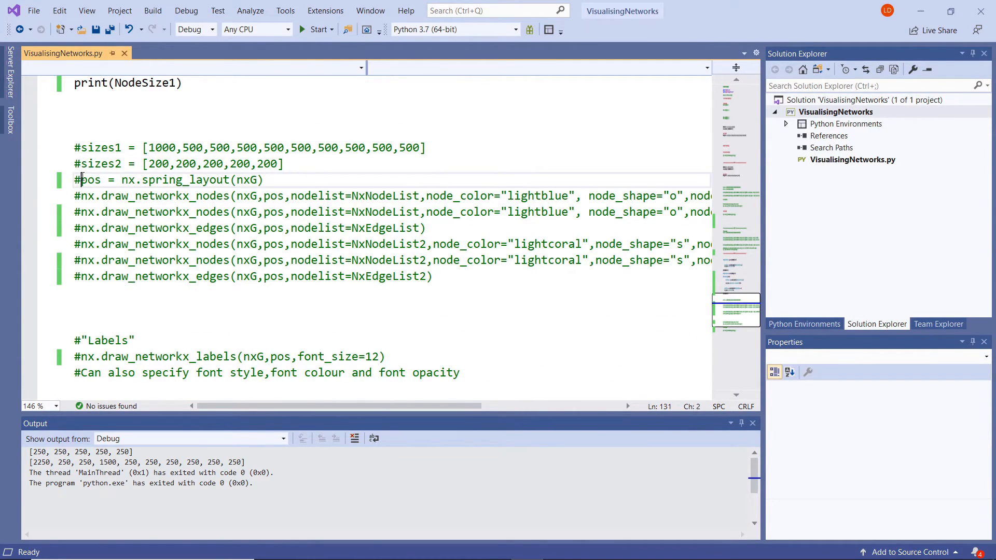
{"action": "scroll", "scroll_direction": "up", "scroll_amount": 3}
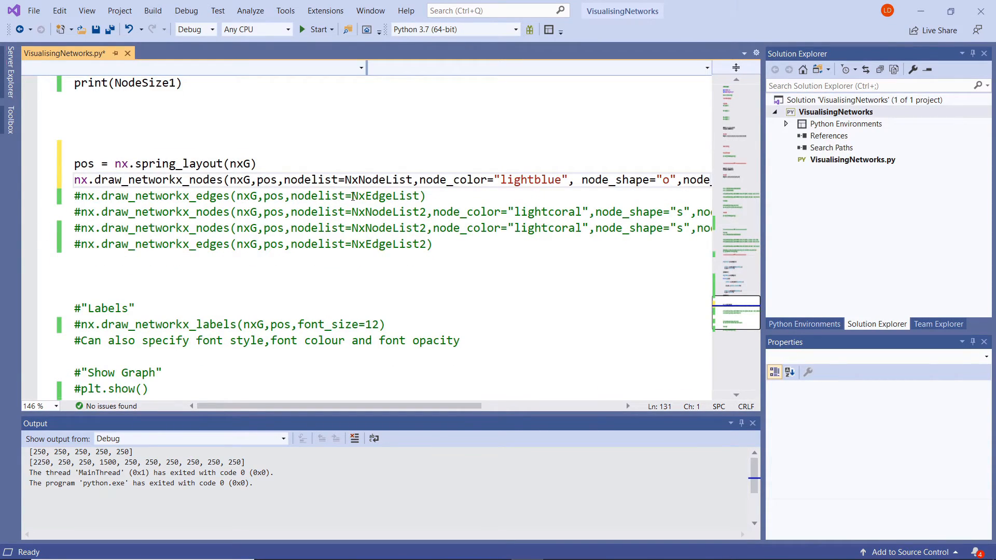
{"action": "left_click", "coordinate": [82, 196]}
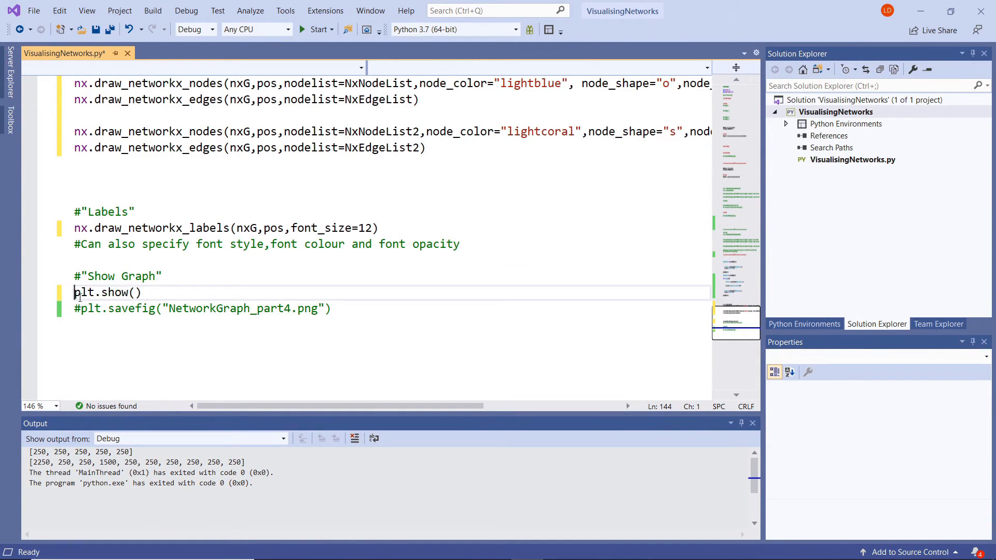
{"action": "left_click", "coordinate": [76, 308]}
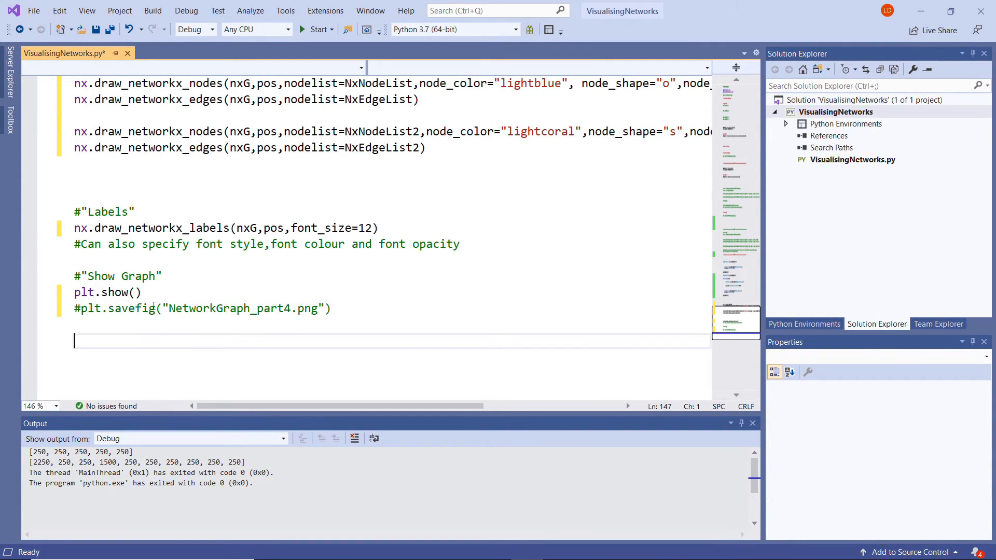
{"action": "scroll", "scroll_direction": "up", "scroll_amount": 3}
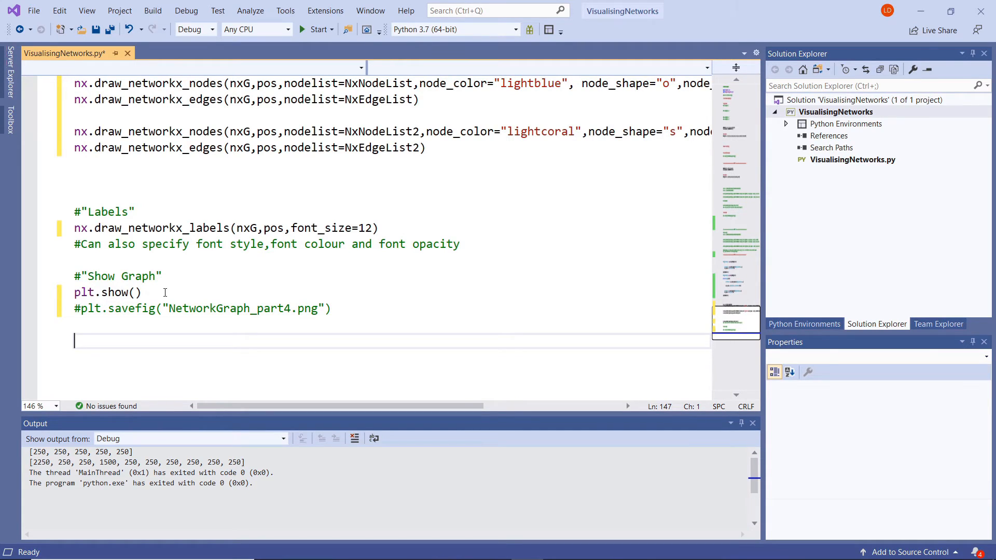
{"action": "scroll", "scroll_direction": "up", "scroll_amount": 3}
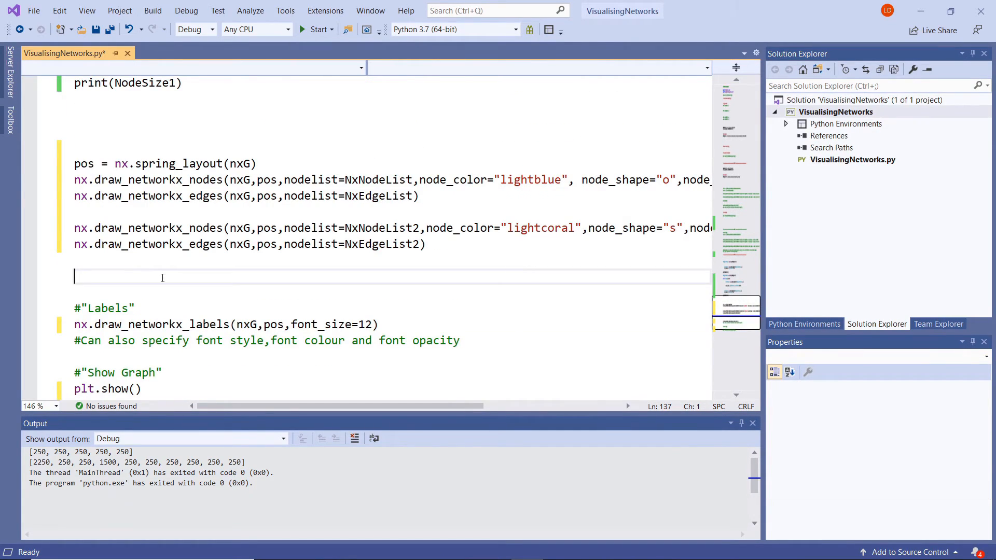
Start the script so Figure 1 shows the network with enlarged hub nodes 1 and 4
{"action": "left_click", "coordinate": [312, 29]}
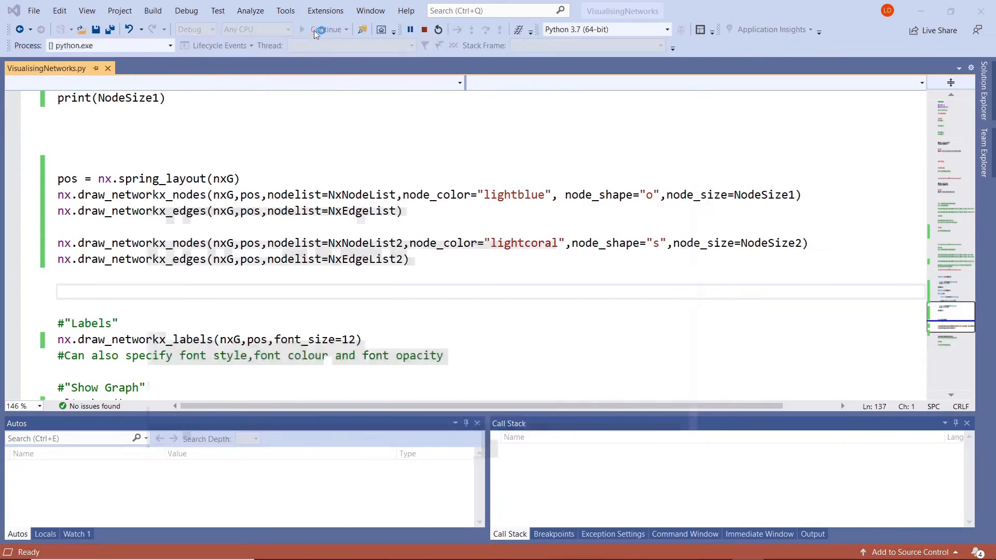
{"action": "left_click", "coordinate": [326, 29]}
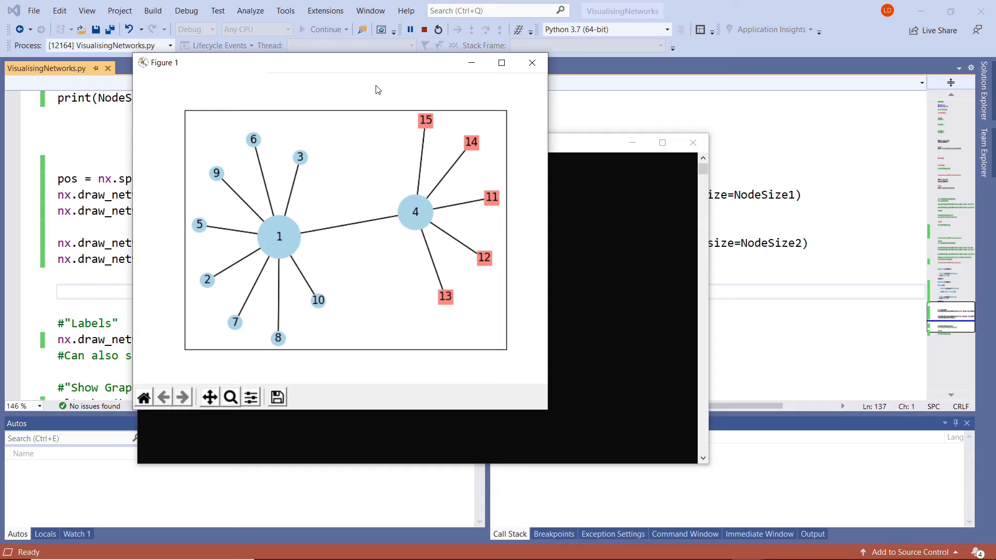
{"action": "mouse_move", "coordinate": [364, 131]}
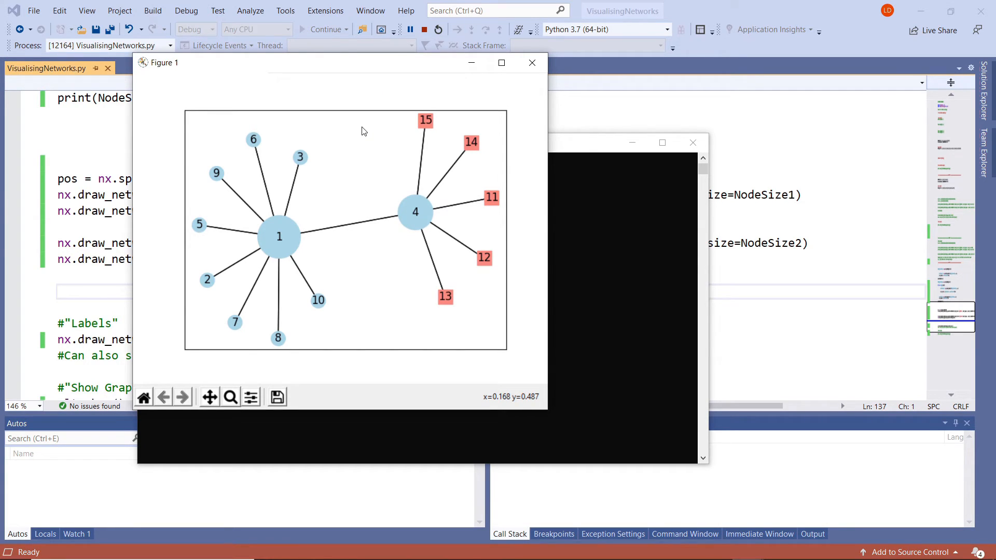
{"action": "mouse_move", "coordinate": [359, 177]}
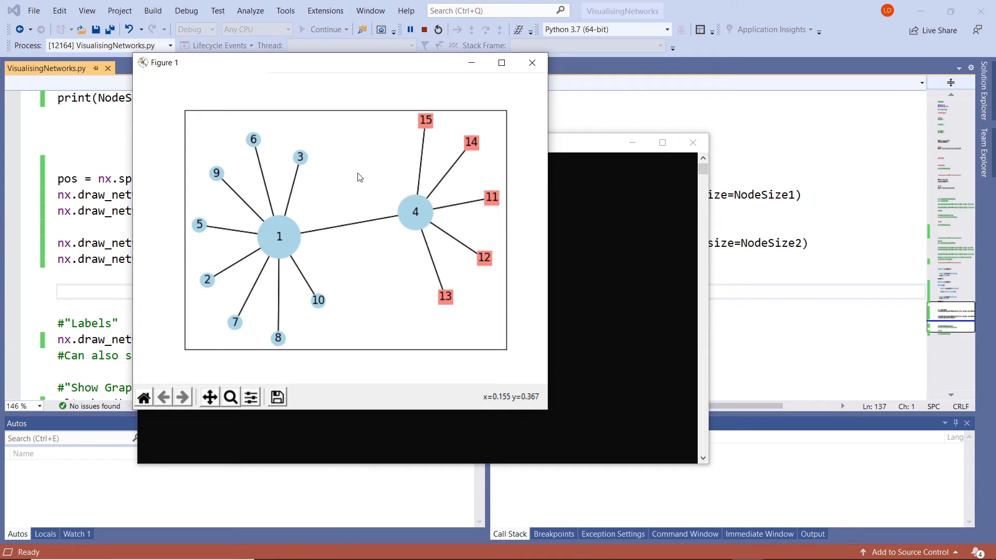
{"action": "mouse_move", "coordinate": [560, 320]}
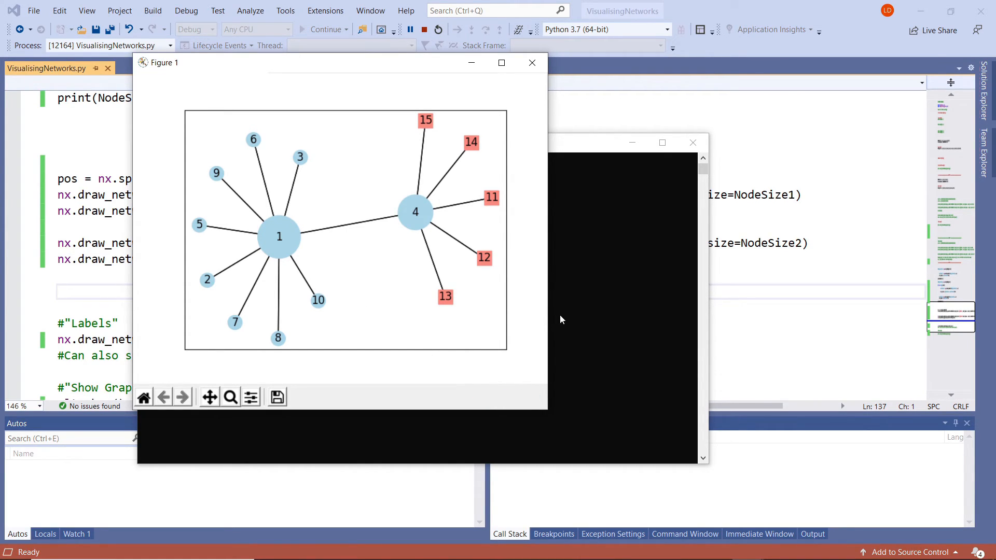